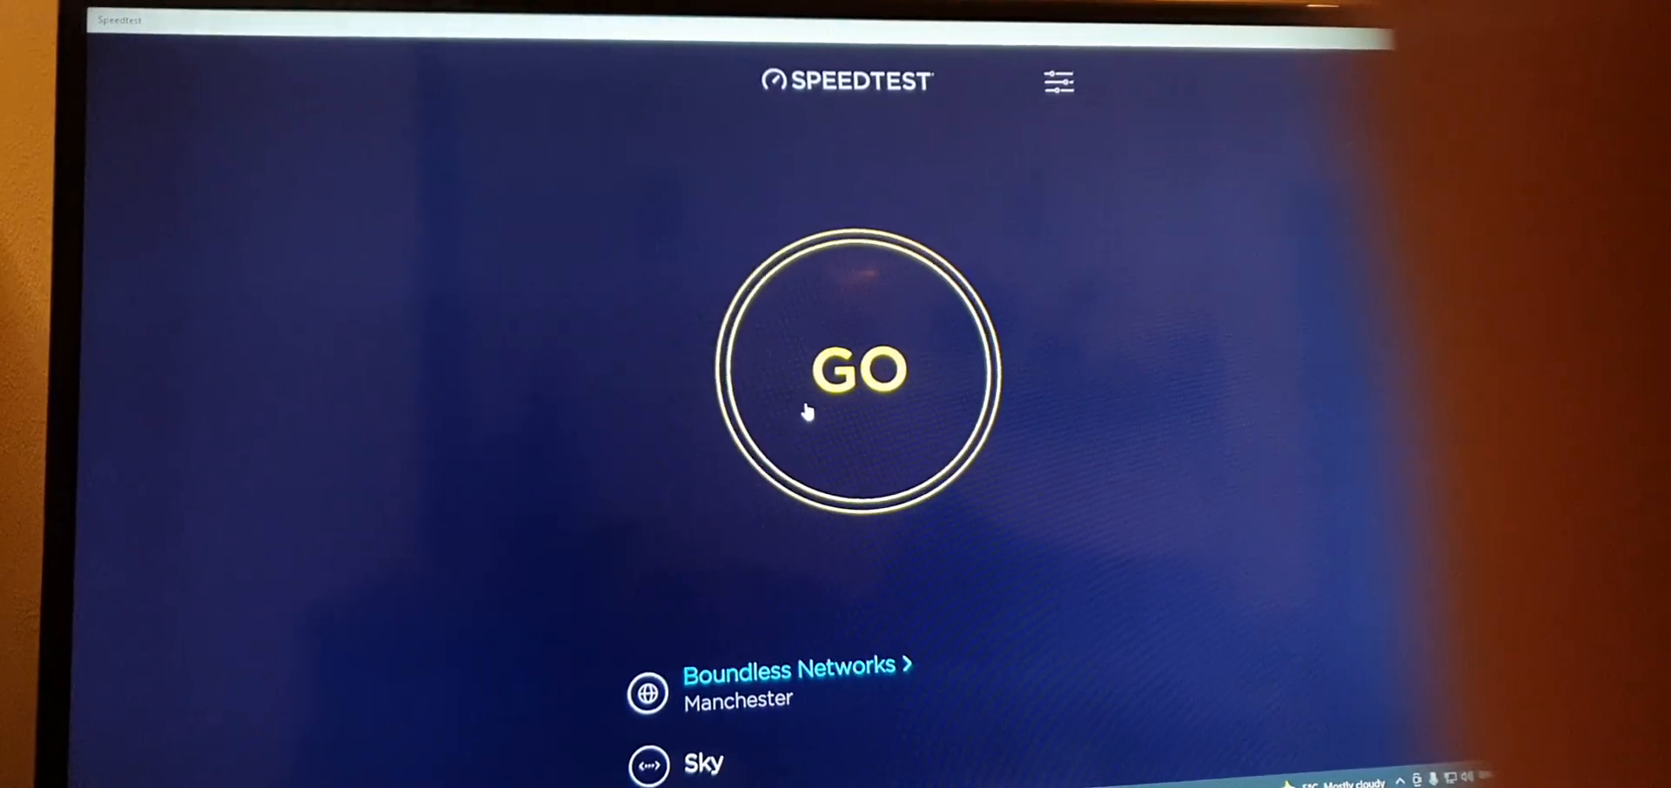
- Run two speed tests on Boundless Networks Manchester, the second reaching 687.64 Mbps down and 109.33 up
left_click(861, 369)
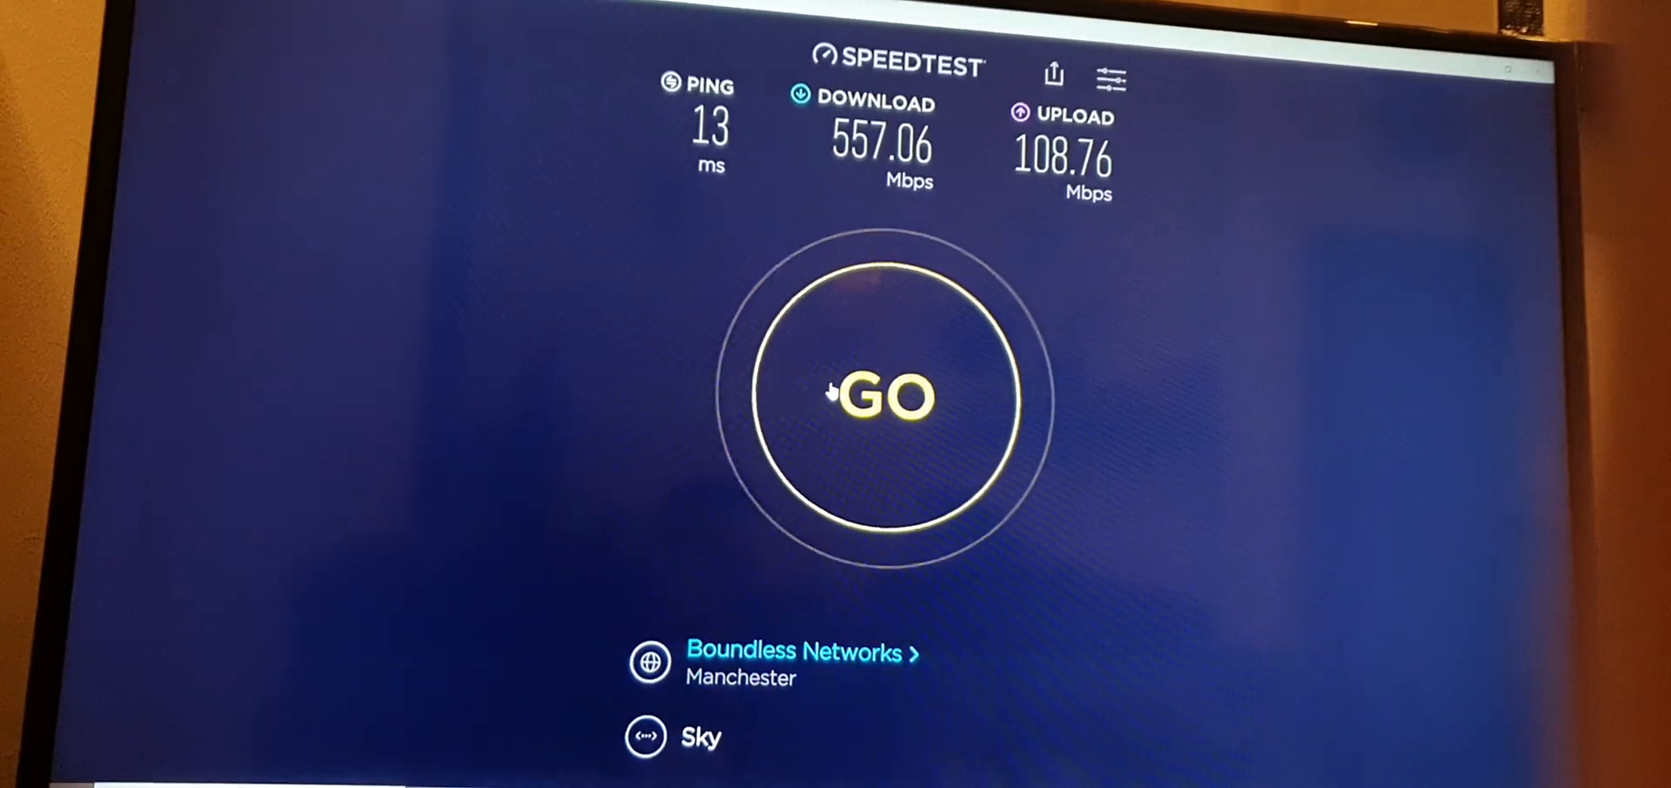
left_click(895, 401)
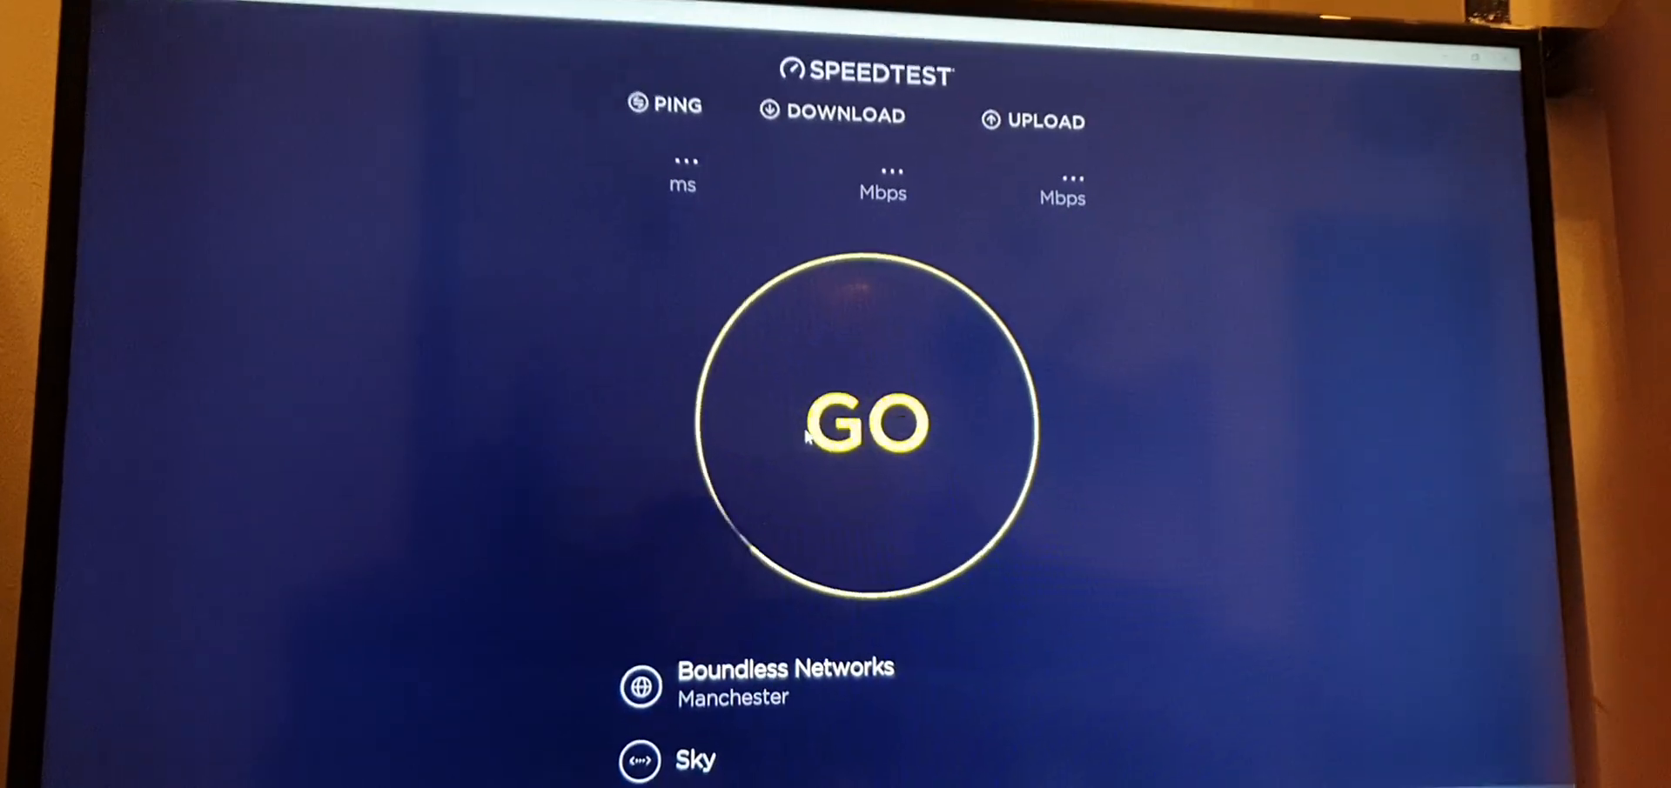
left_click(865, 425)
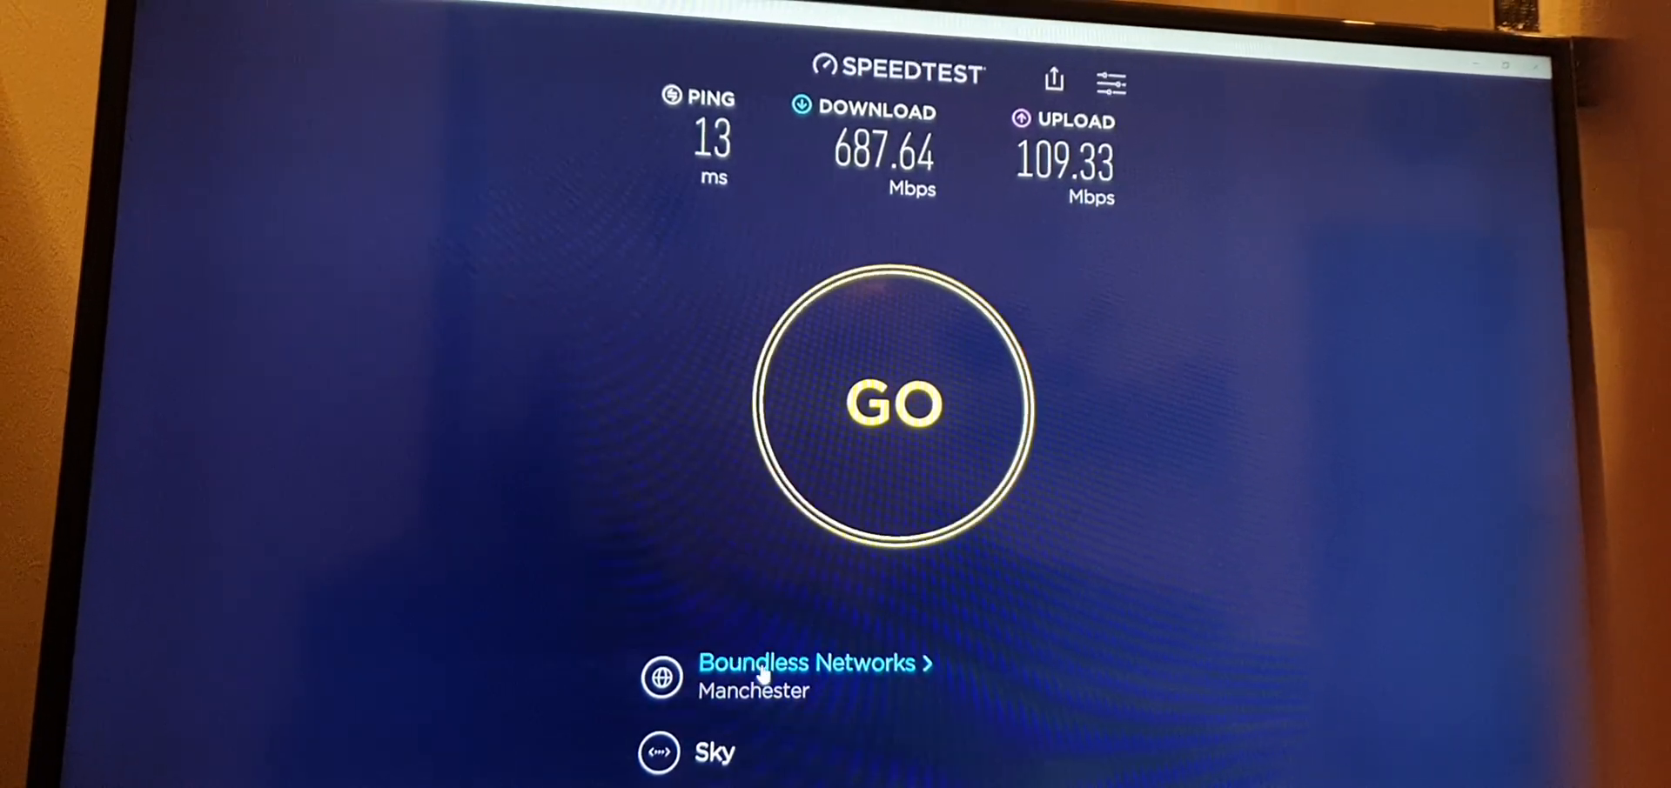
- Test against Hyperoptic Limited Manchester, reaching 630.66 Mbps download
left_click(809, 663)
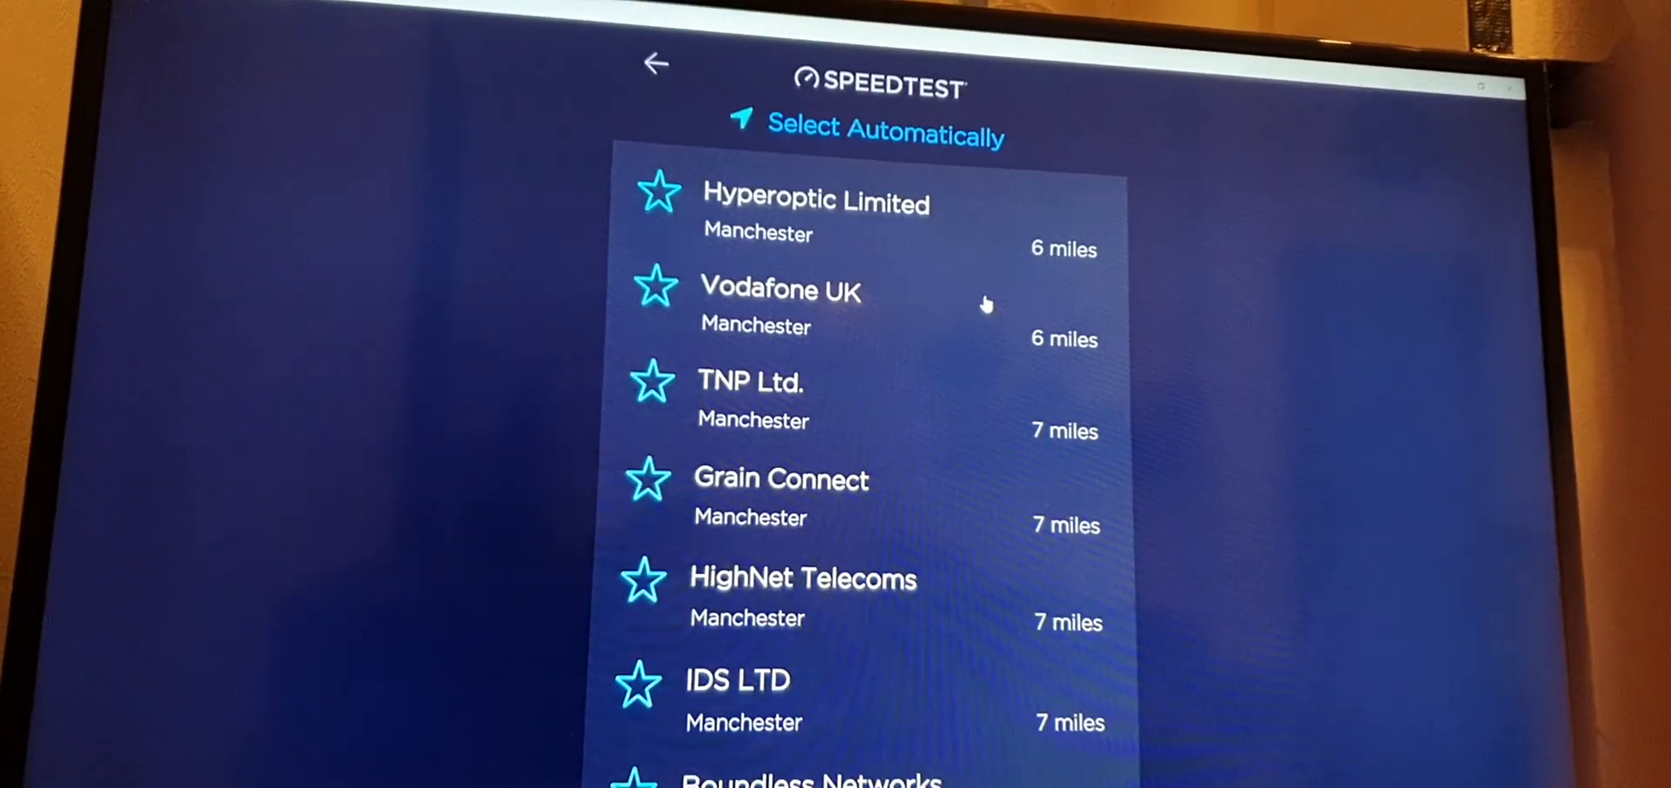
left_click(816, 202)
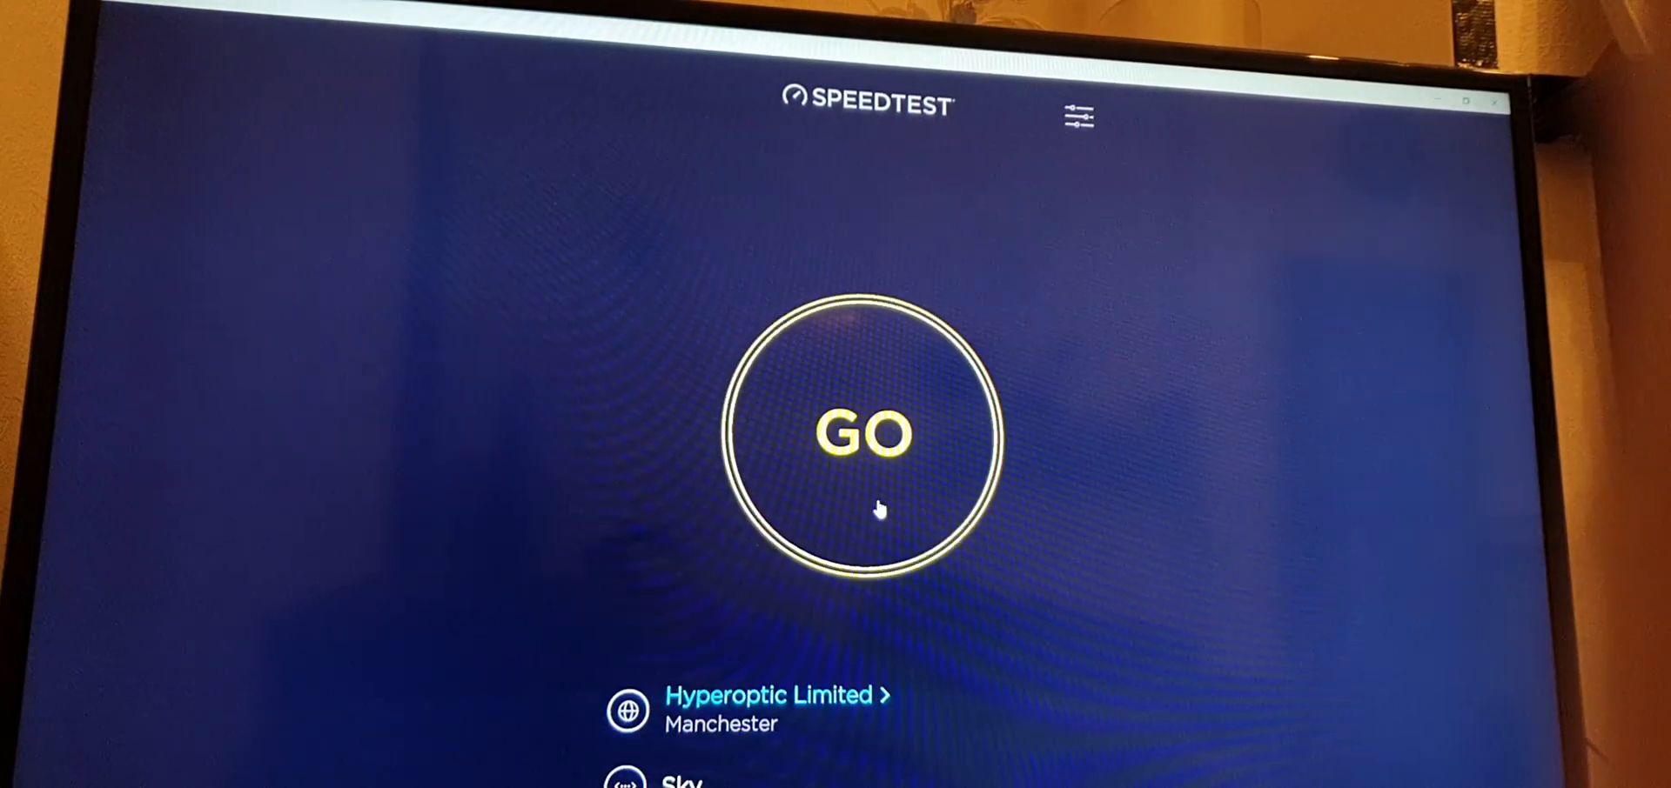
left_click(865, 433)
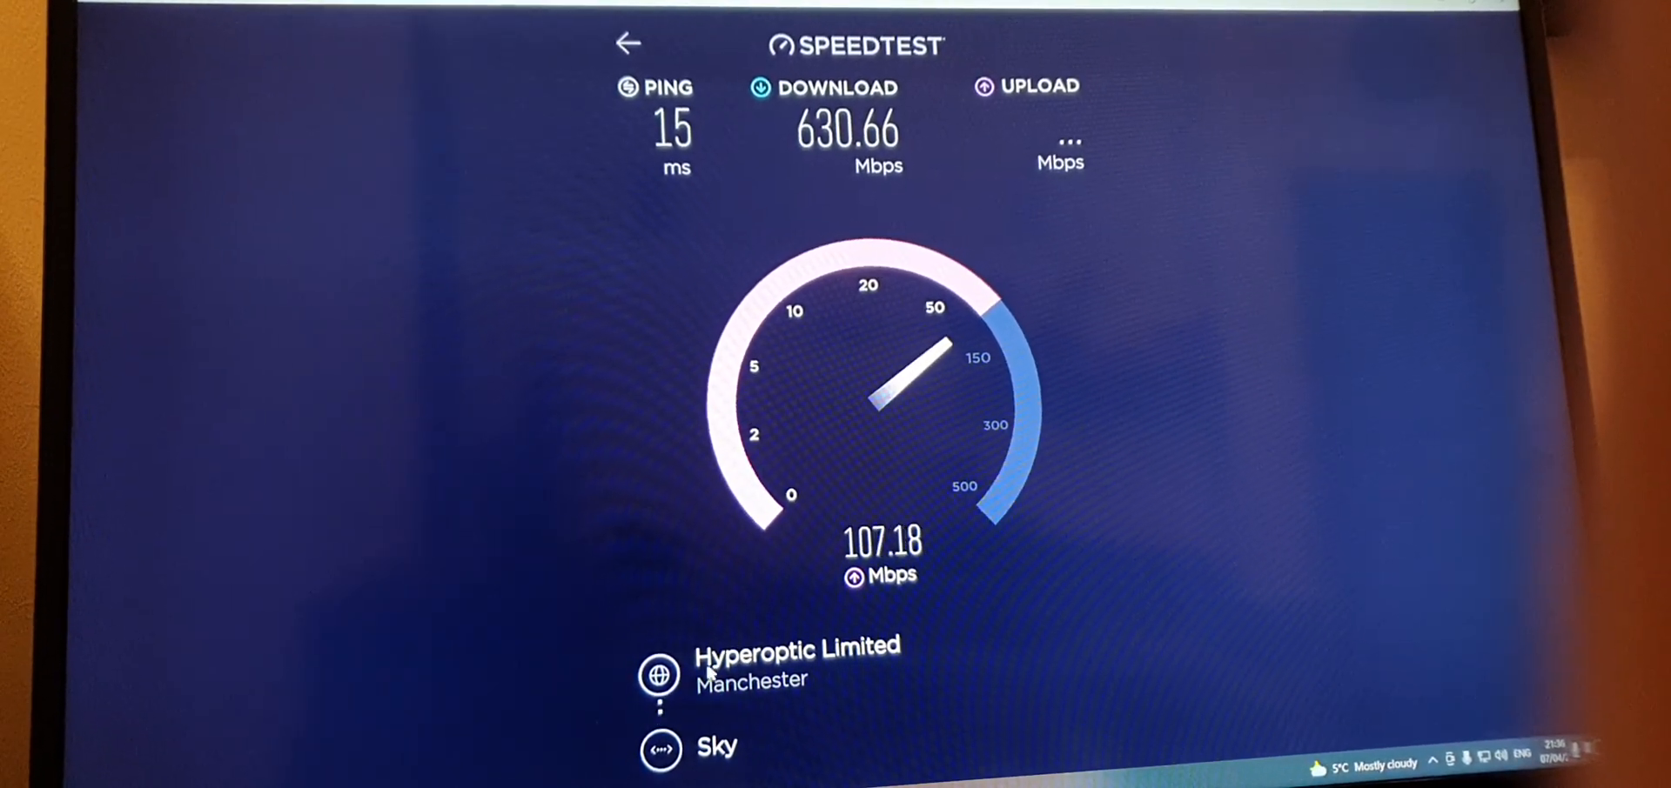
left_click(628, 42)
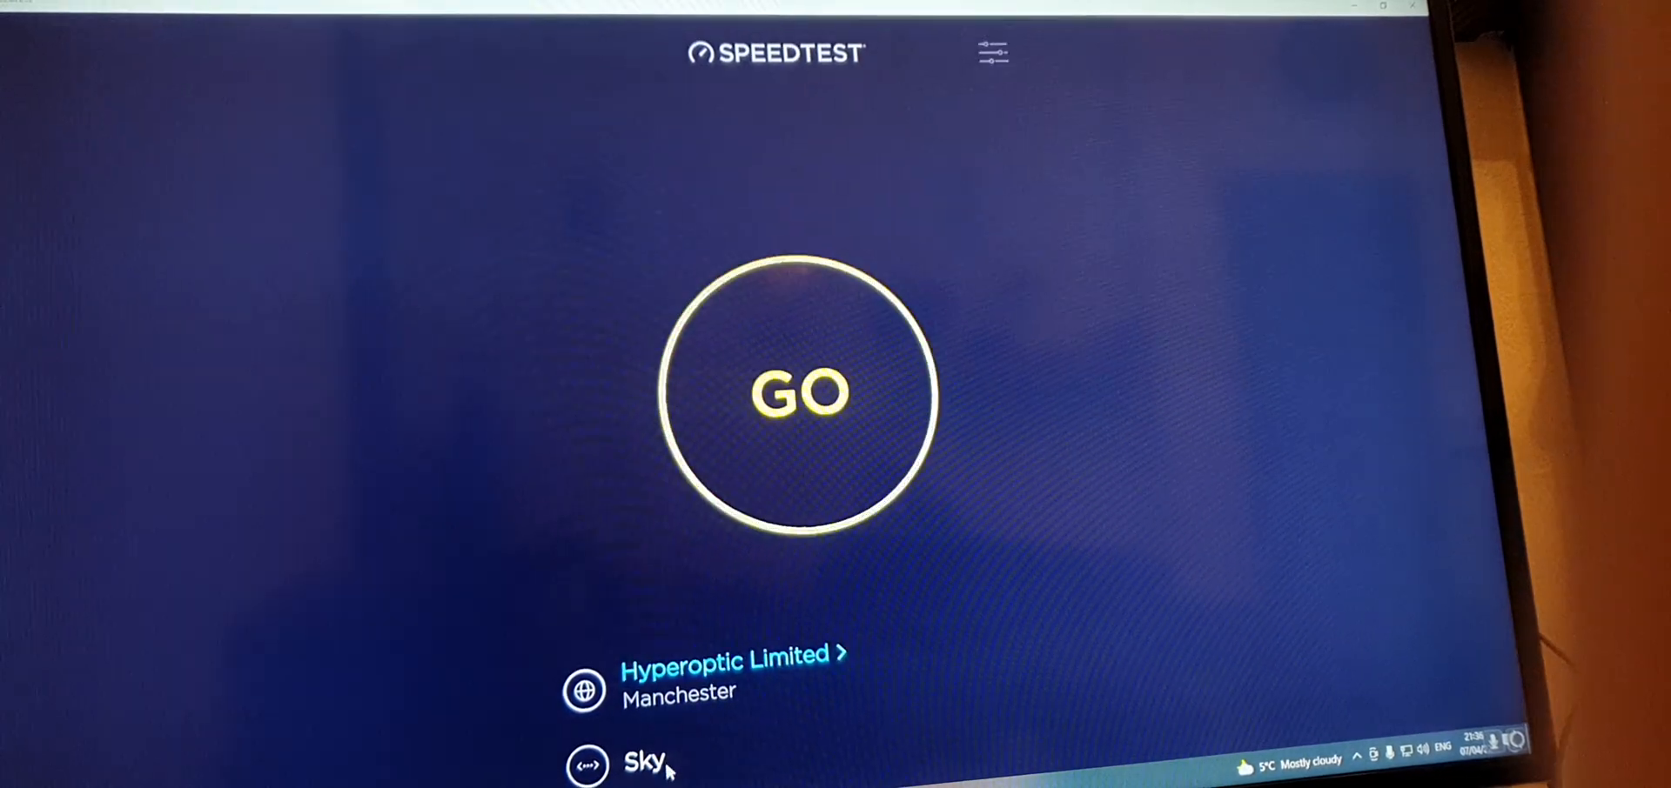
- Switch the server to Vodafone UK and test it, reaching 697.51 Mbps download
left_click(801, 394)
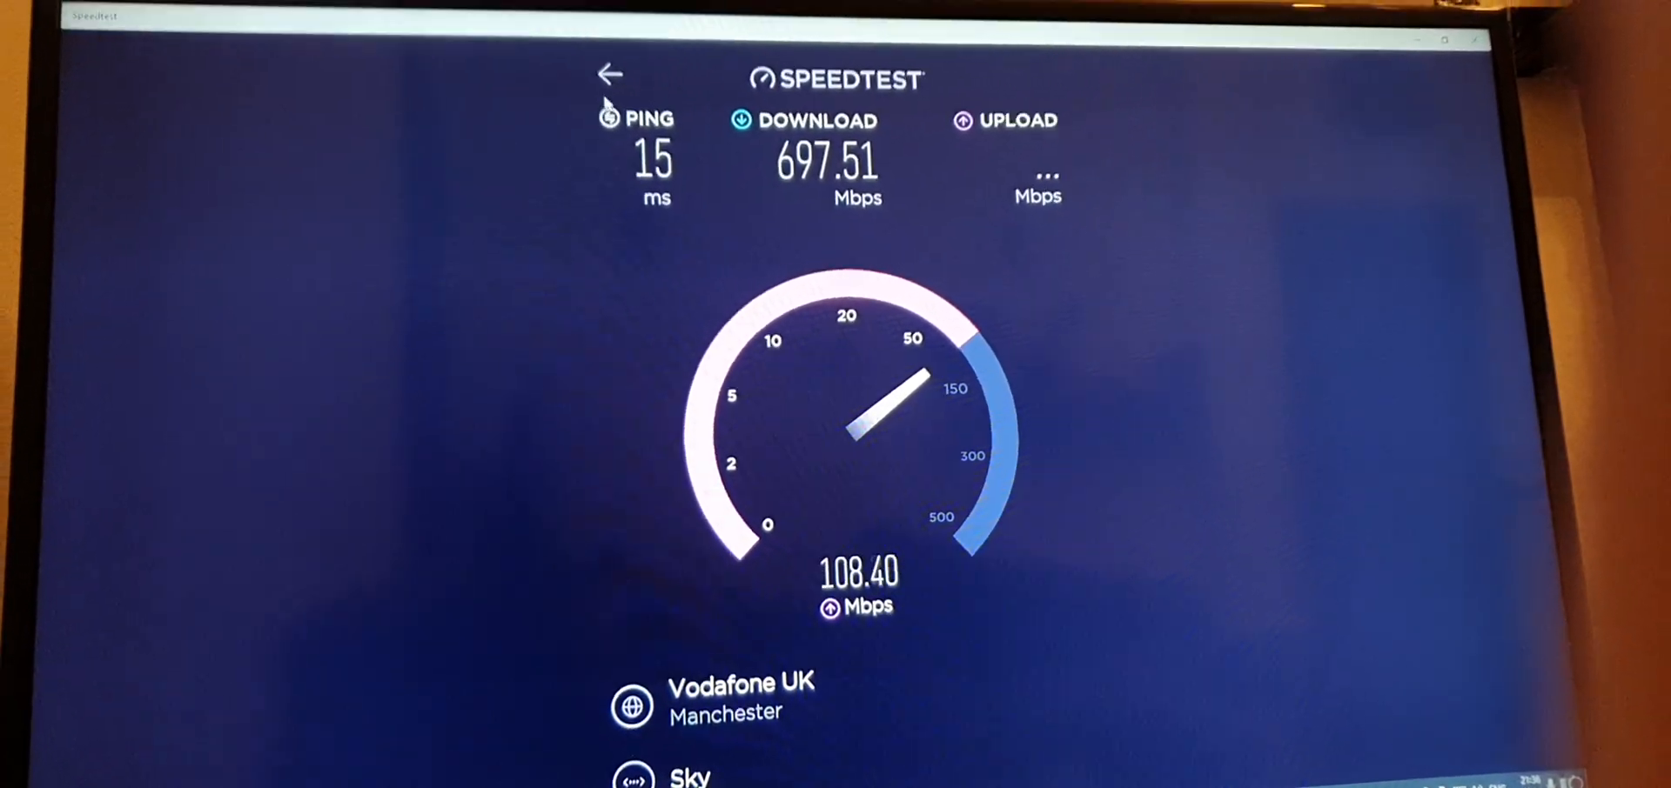
left_click(609, 75)
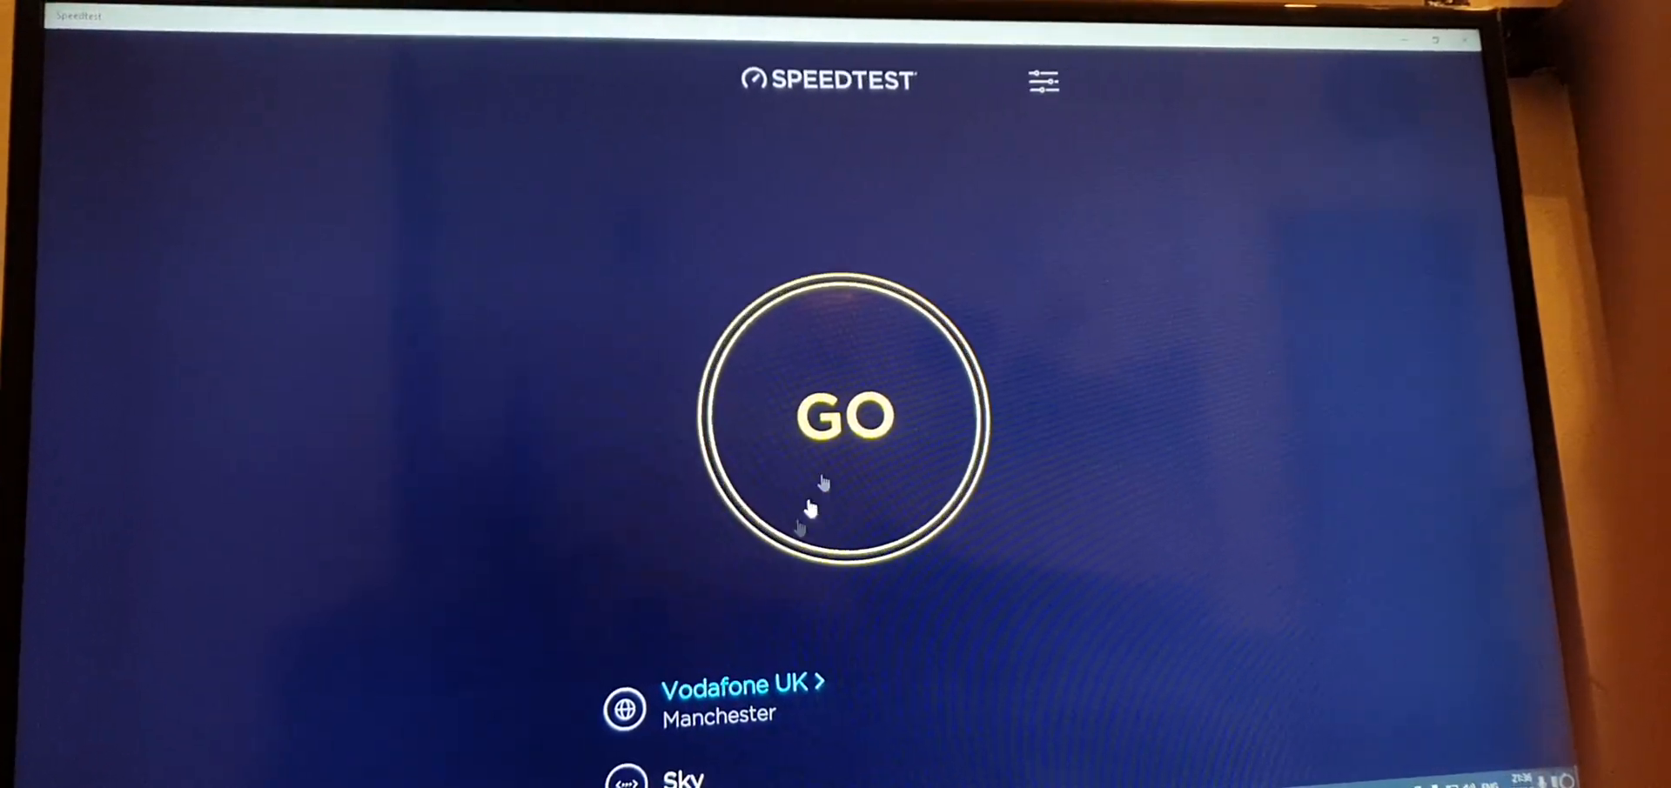
left_click(848, 416)
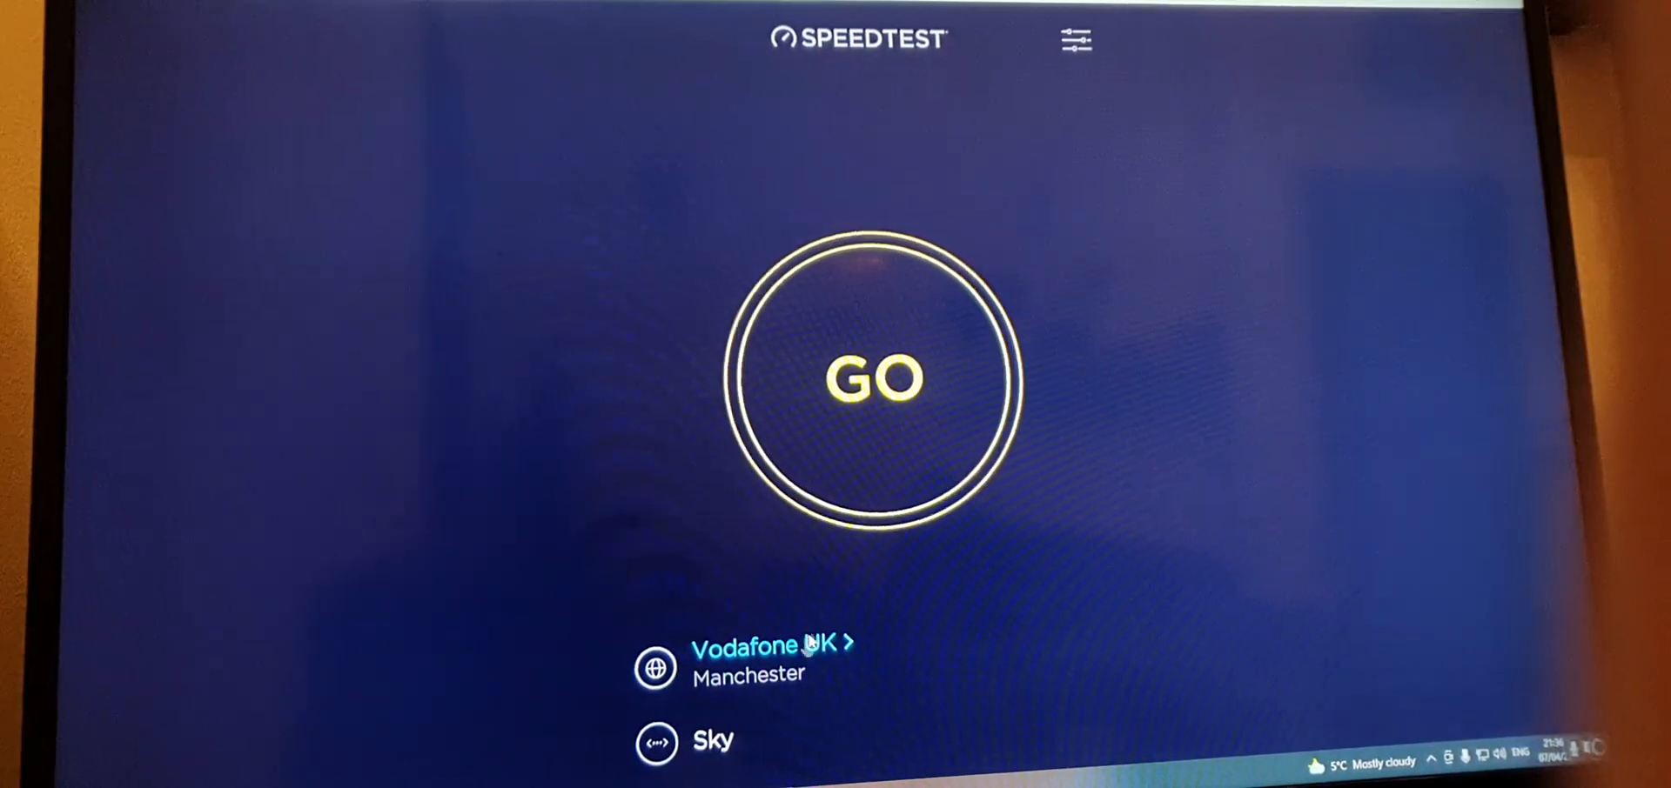
- Select TNP Ltd. Manchester as the server and start a test showing 15 ms ping
left_click(764, 647)
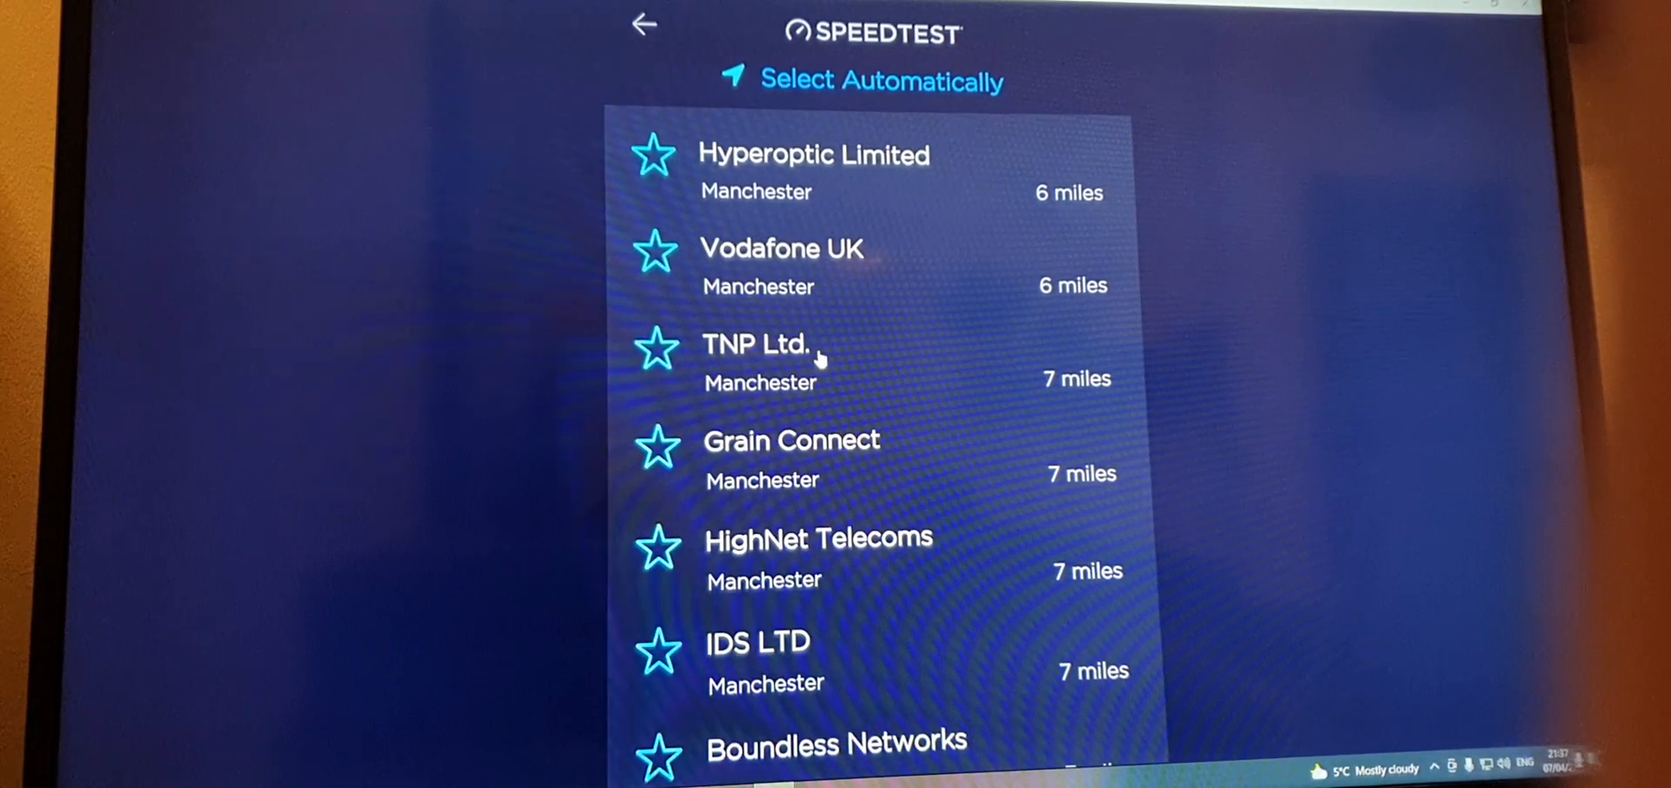
left_click(757, 344)
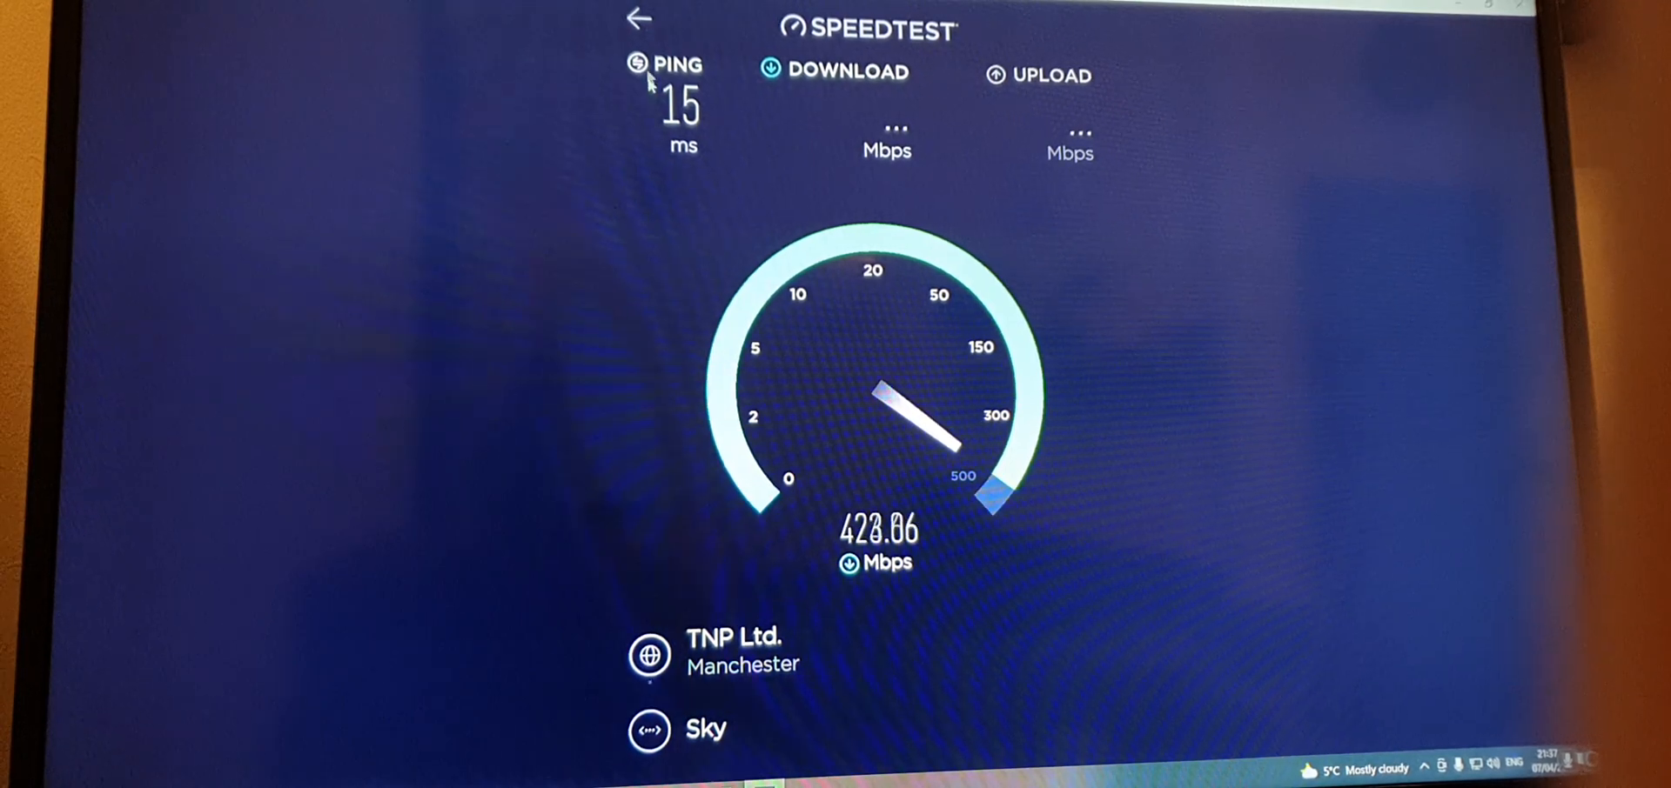
left_click(639, 19)
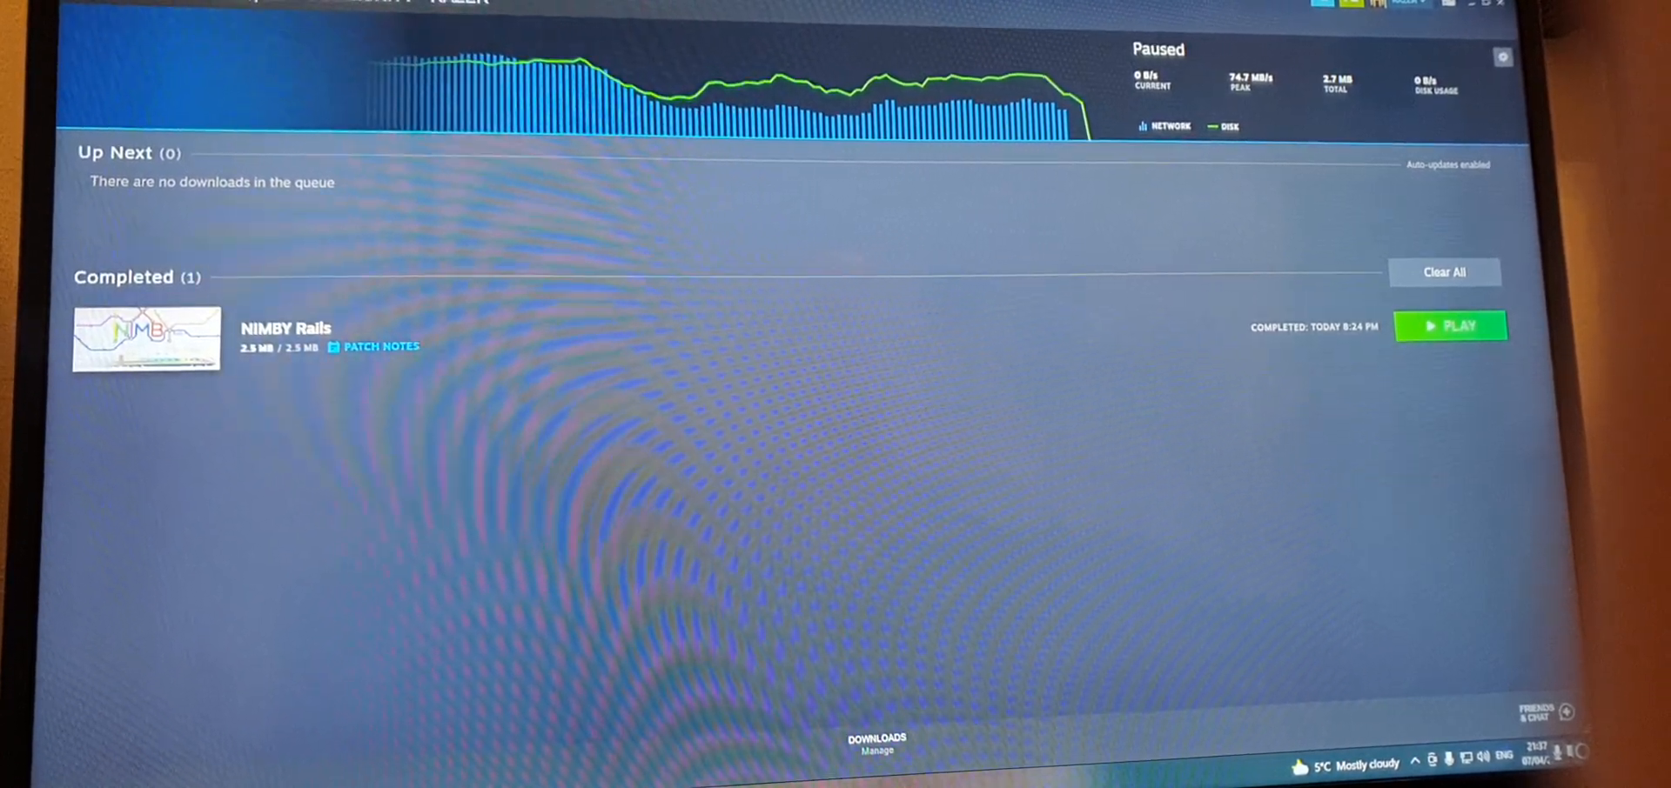
- Bring up the SCUM install prompt in the Steam Library, showing 67.07 GB required
left_click(89, 19)
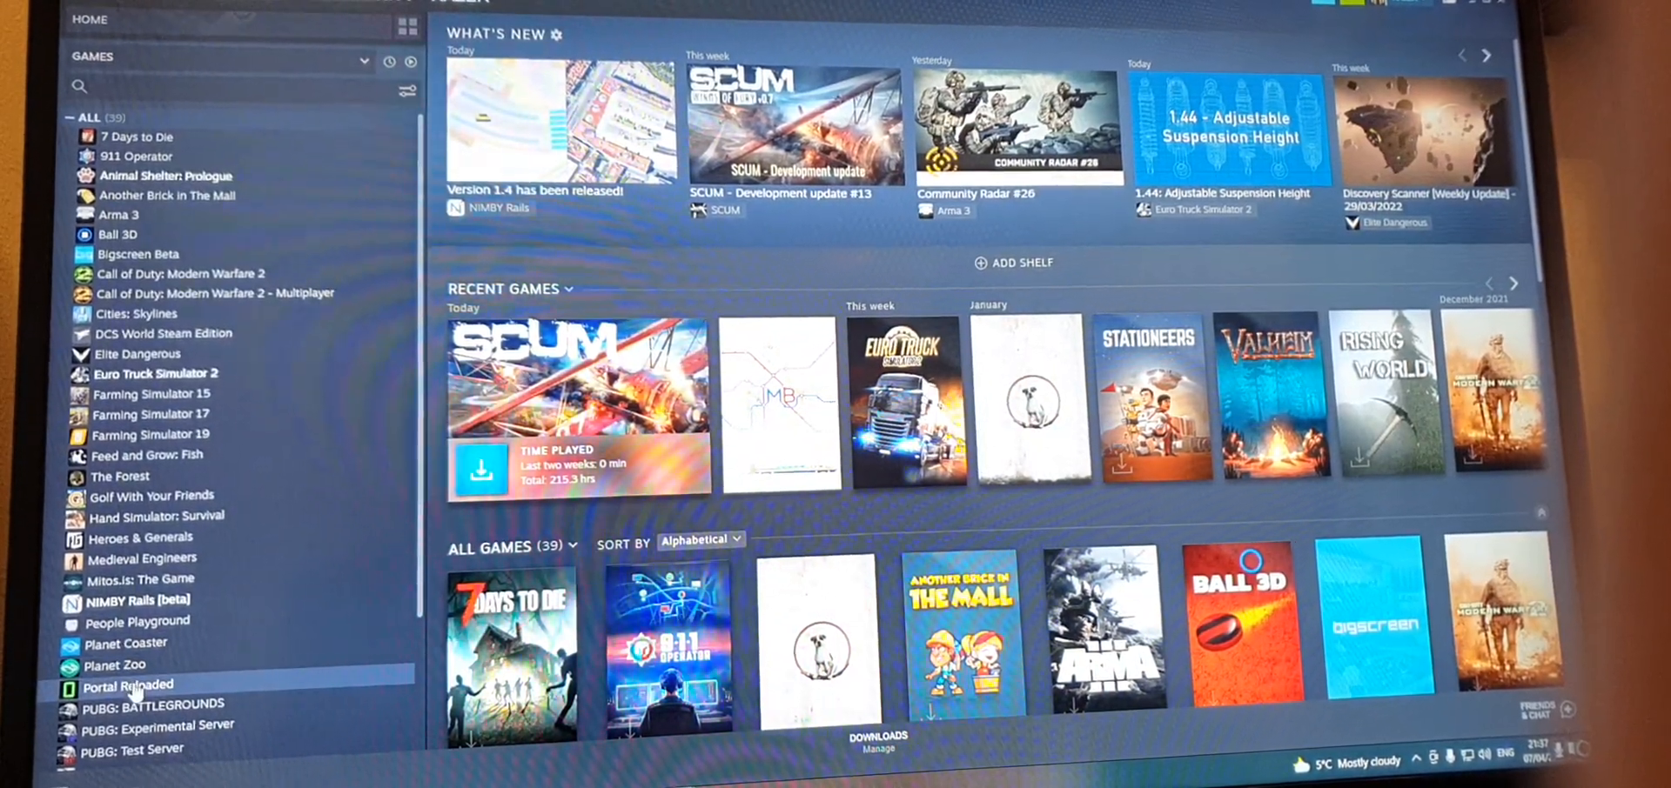
scroll("down", 3)
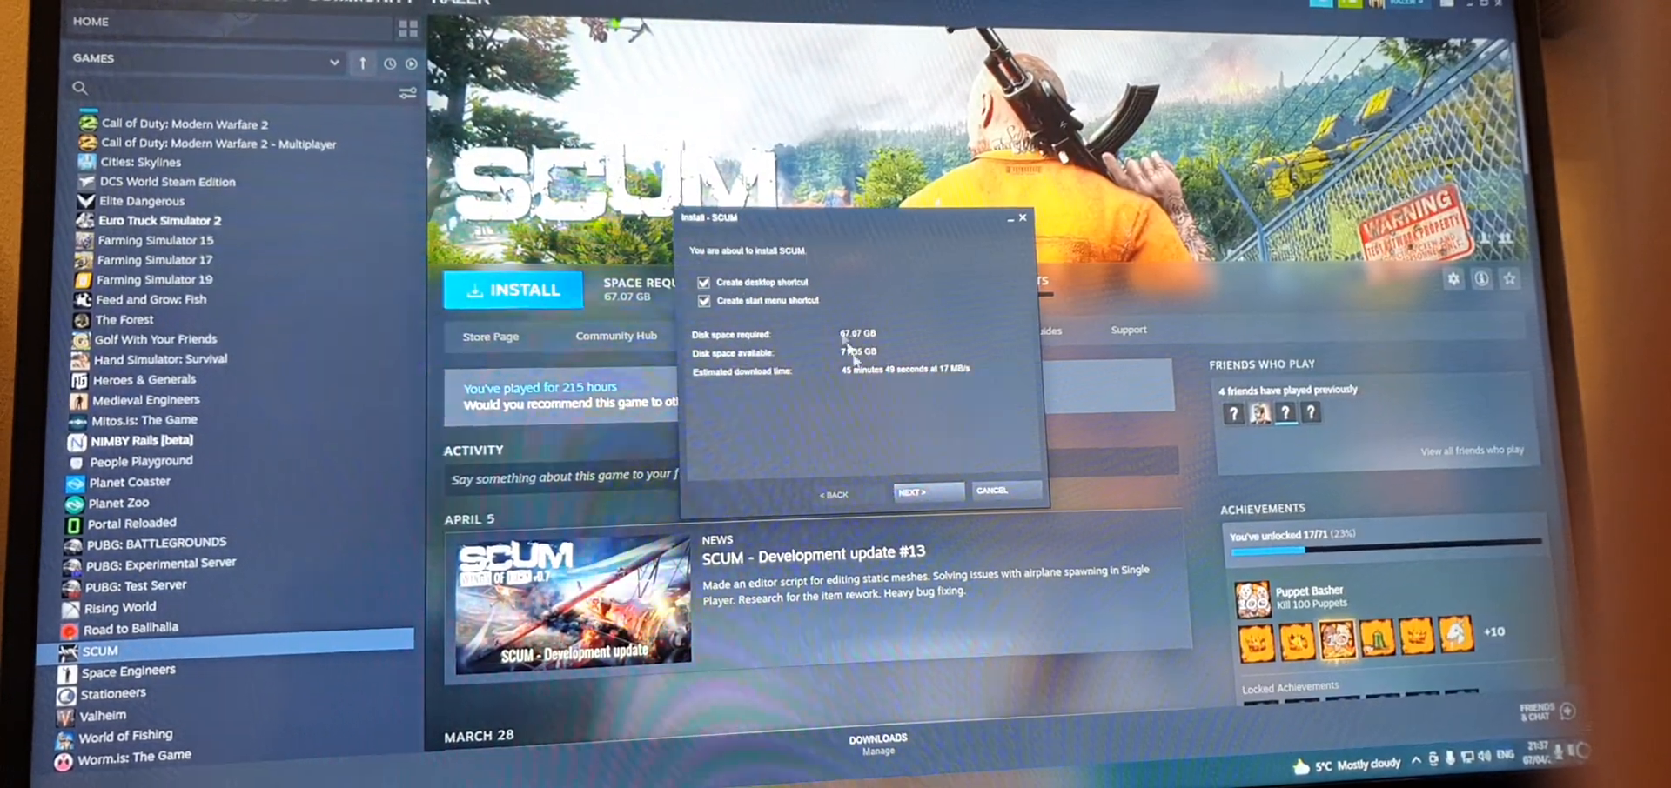
left_click(924, 491)
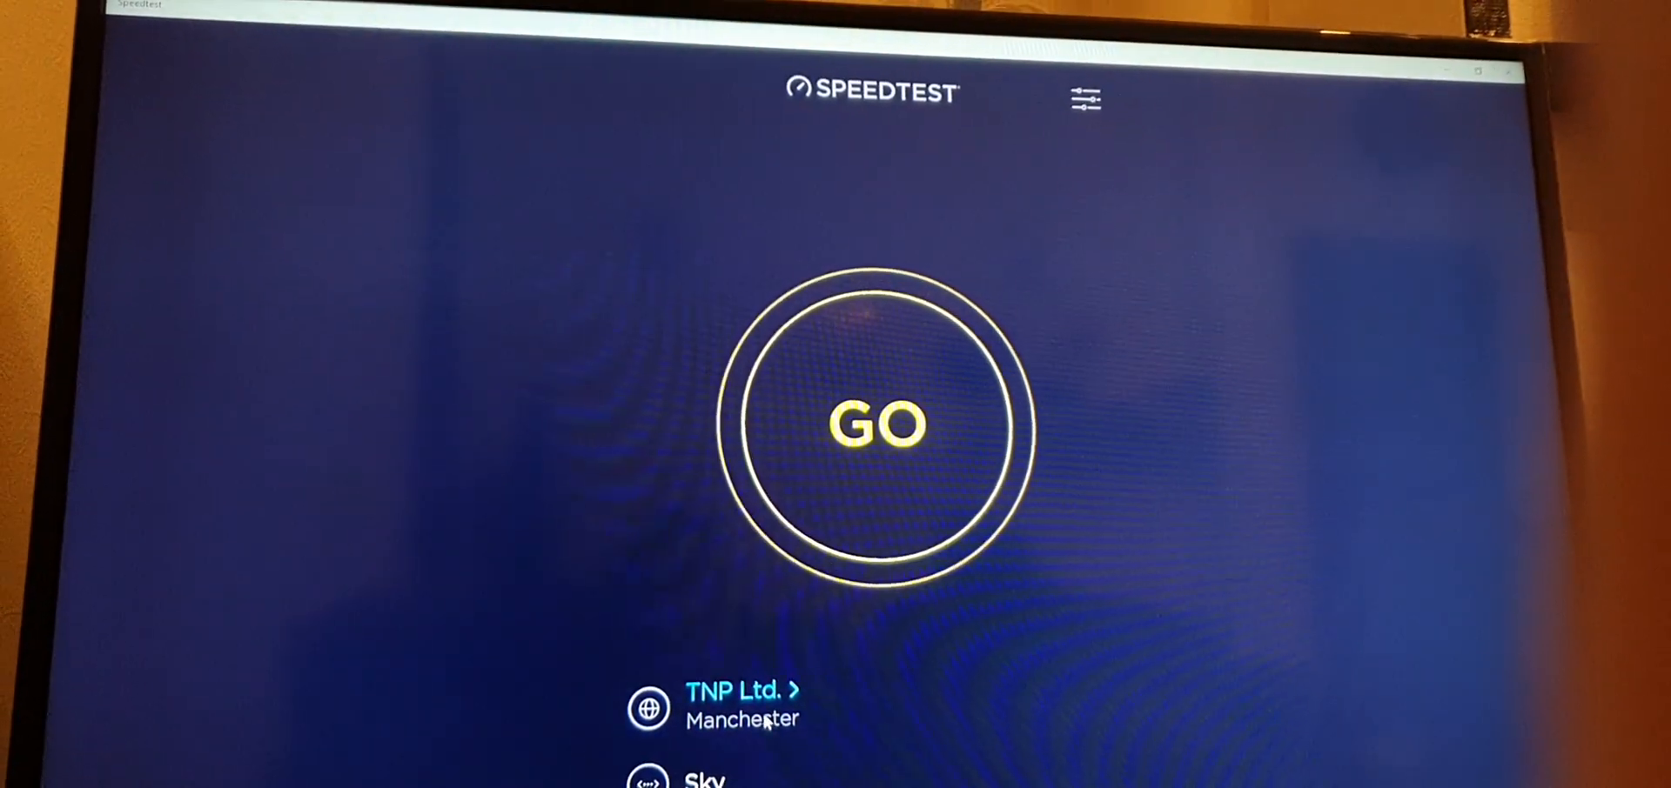
- Select Vodafone UK Manchester and test it, reaching 632.02 Mbps download at 15 ms ping
left_click(743, 691)
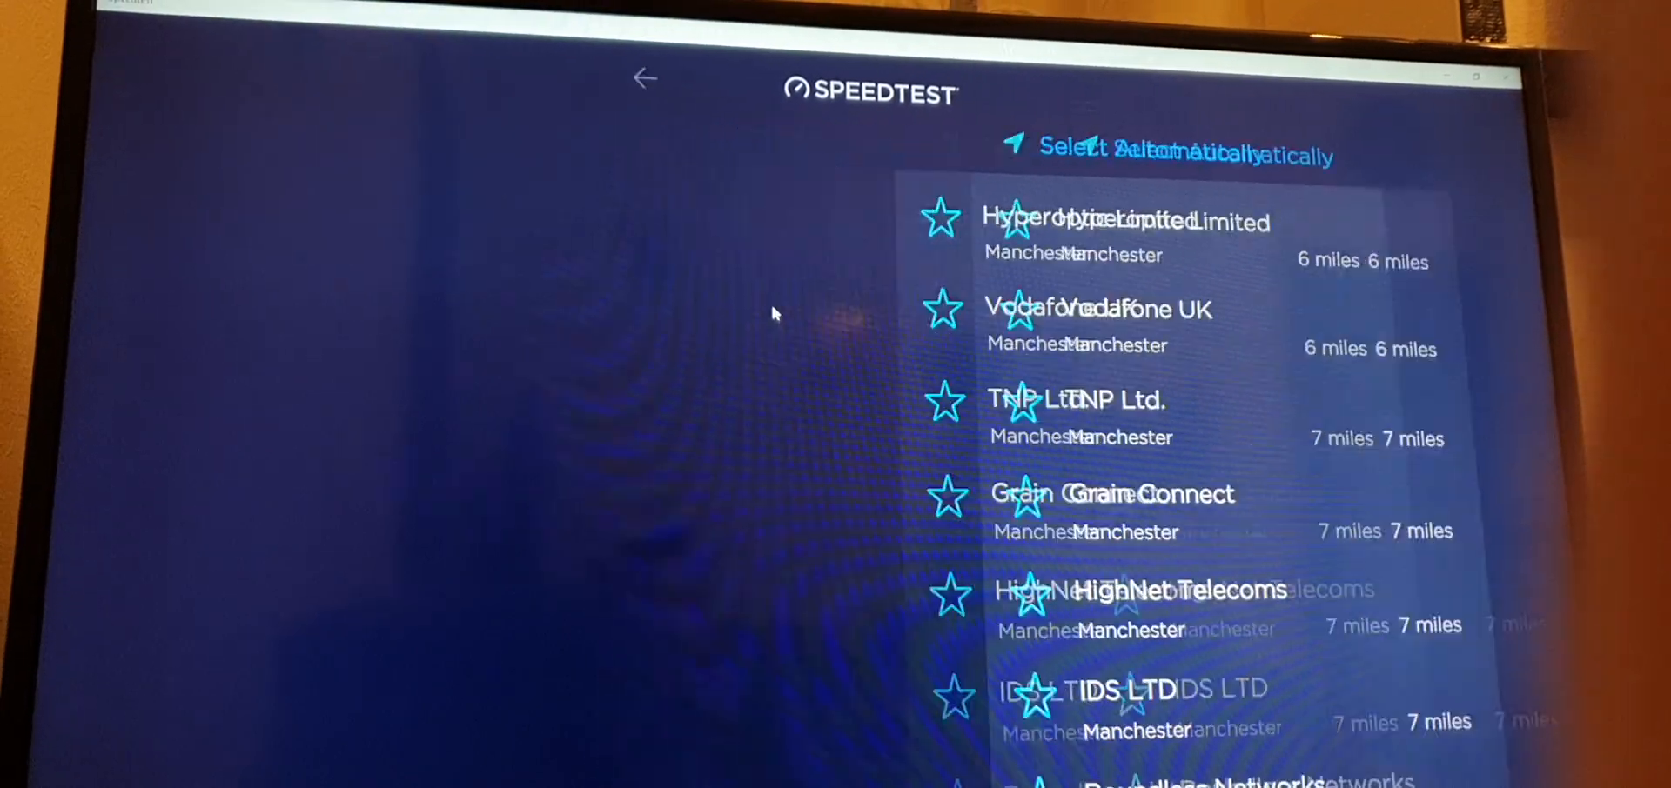
left_click(1098, 310)
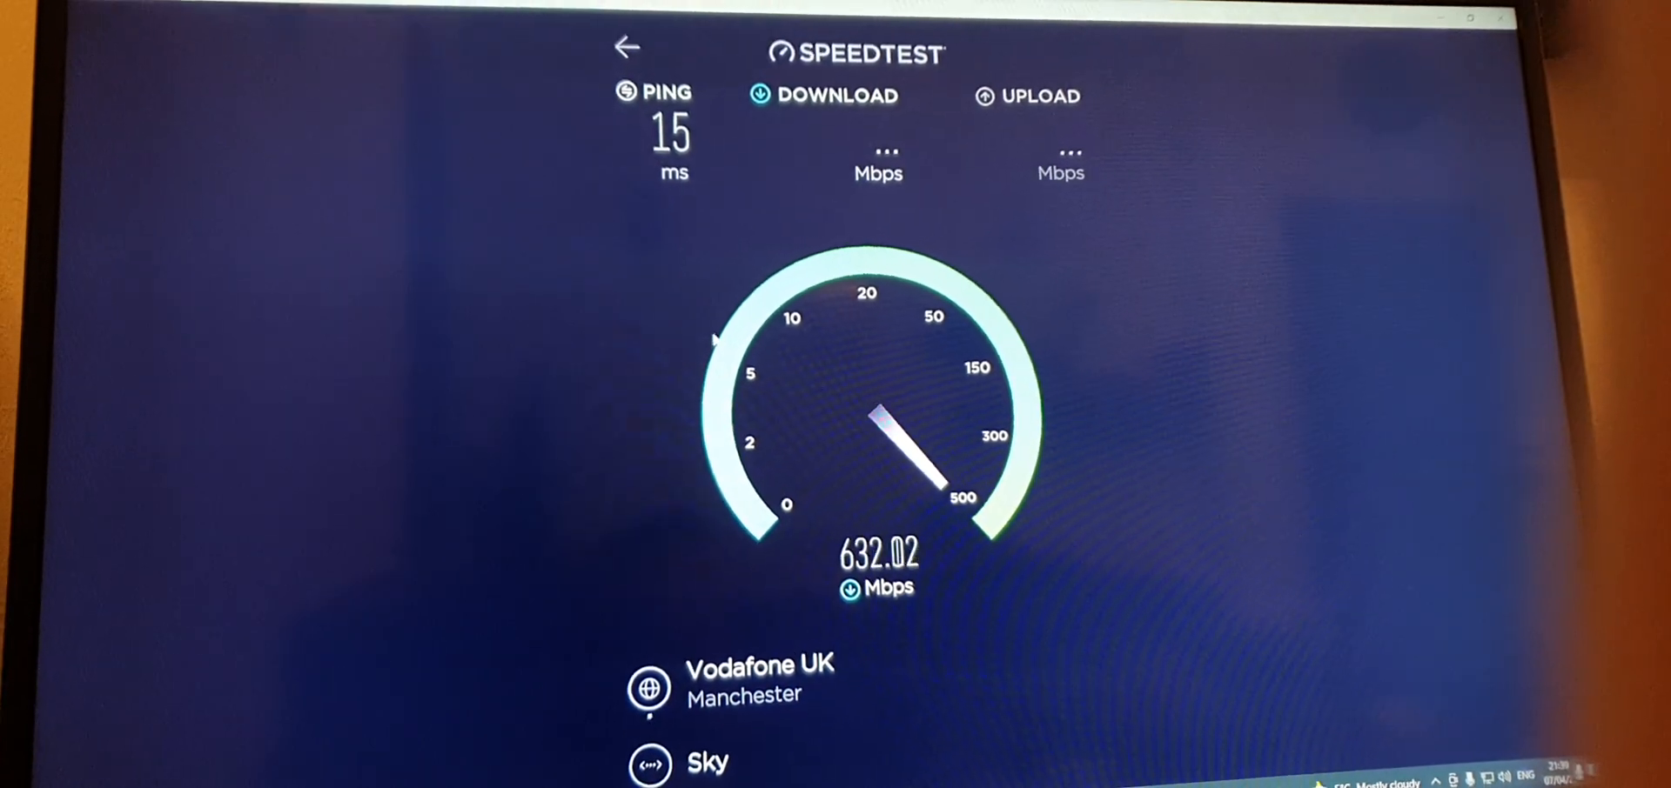
left_click(626, 49)
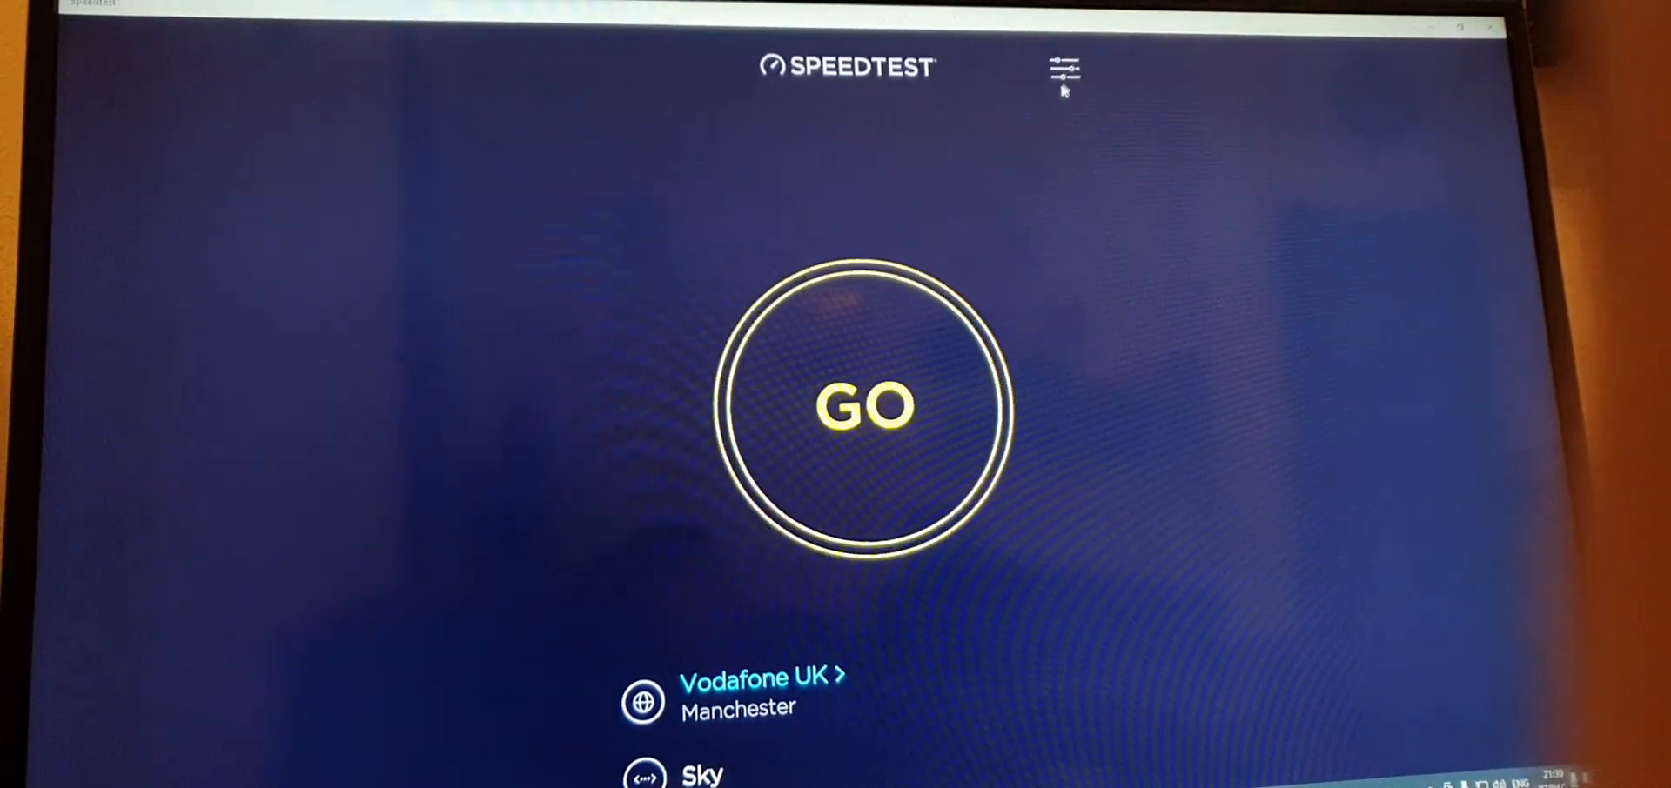
- Show the 15-test result history and sort it by download speed, slowest first
left_click(1061, 68)
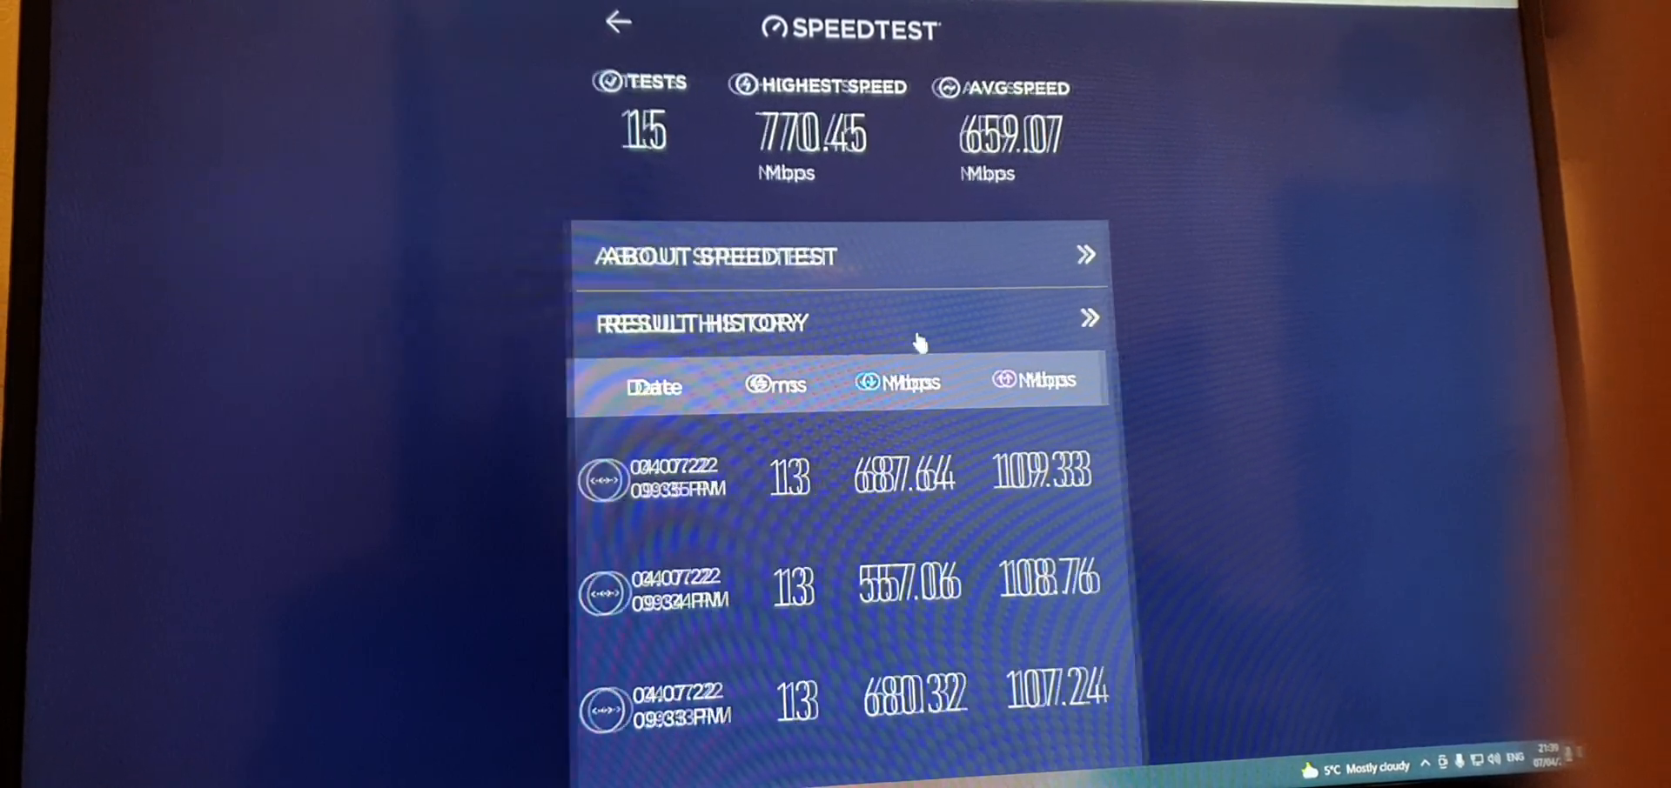
left_click(1089, 317)
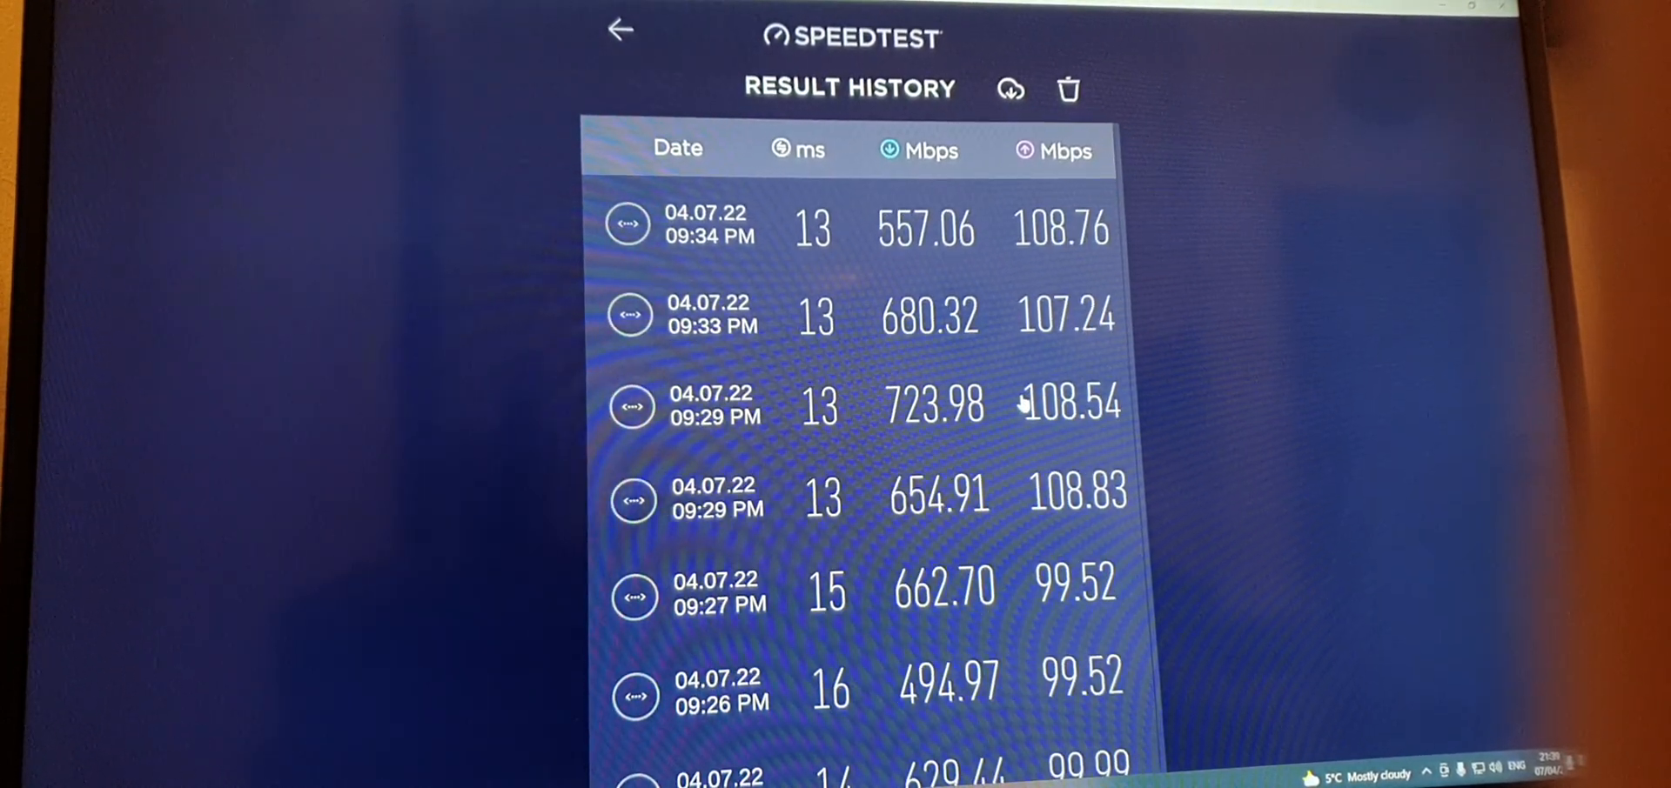
scroll("down", 3)
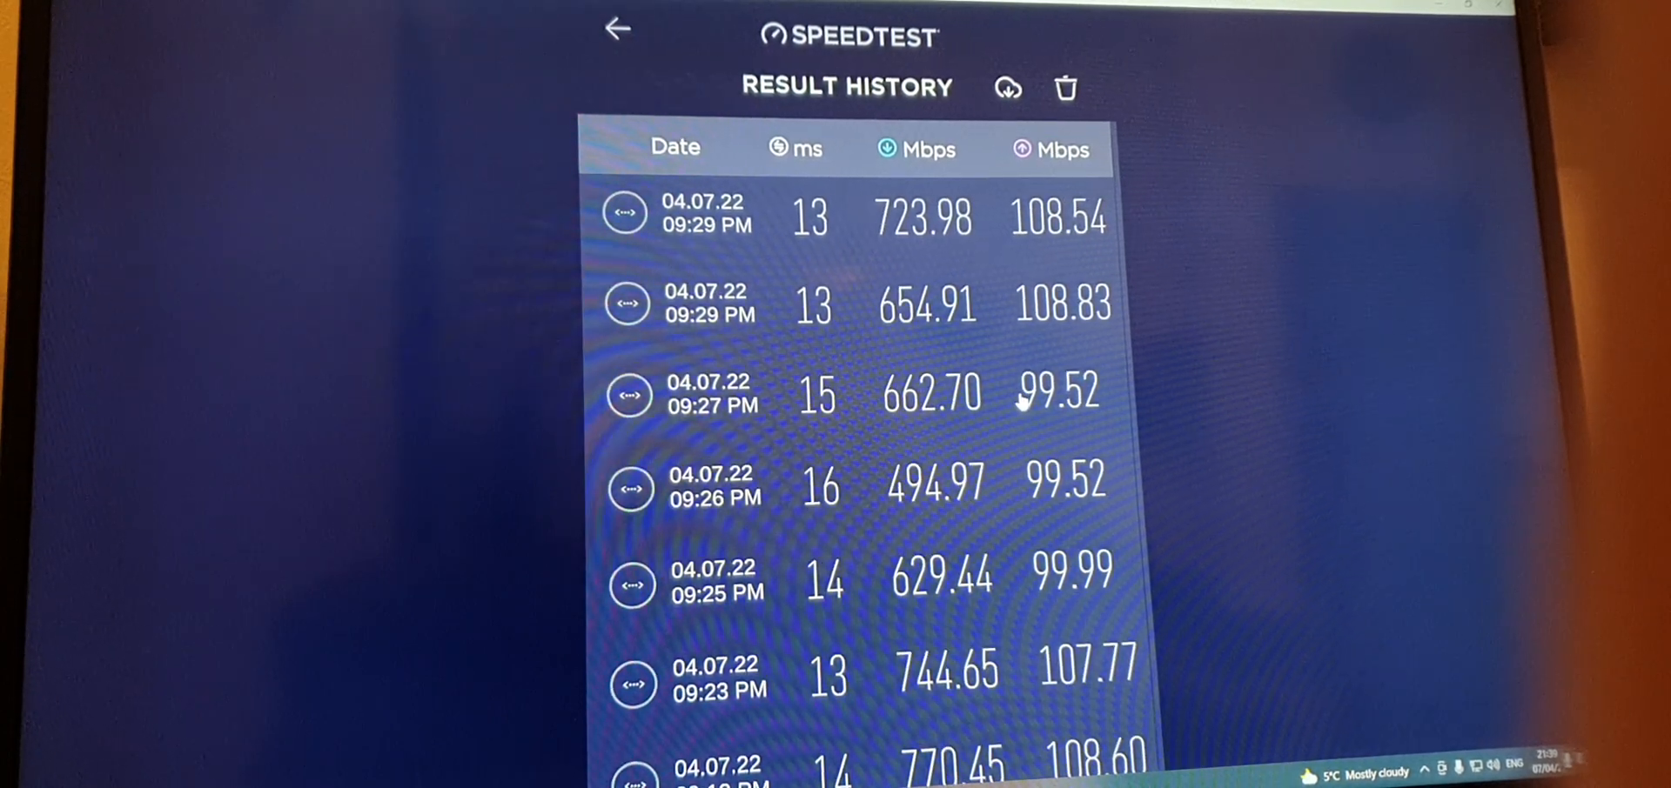
scroll("down", 3)
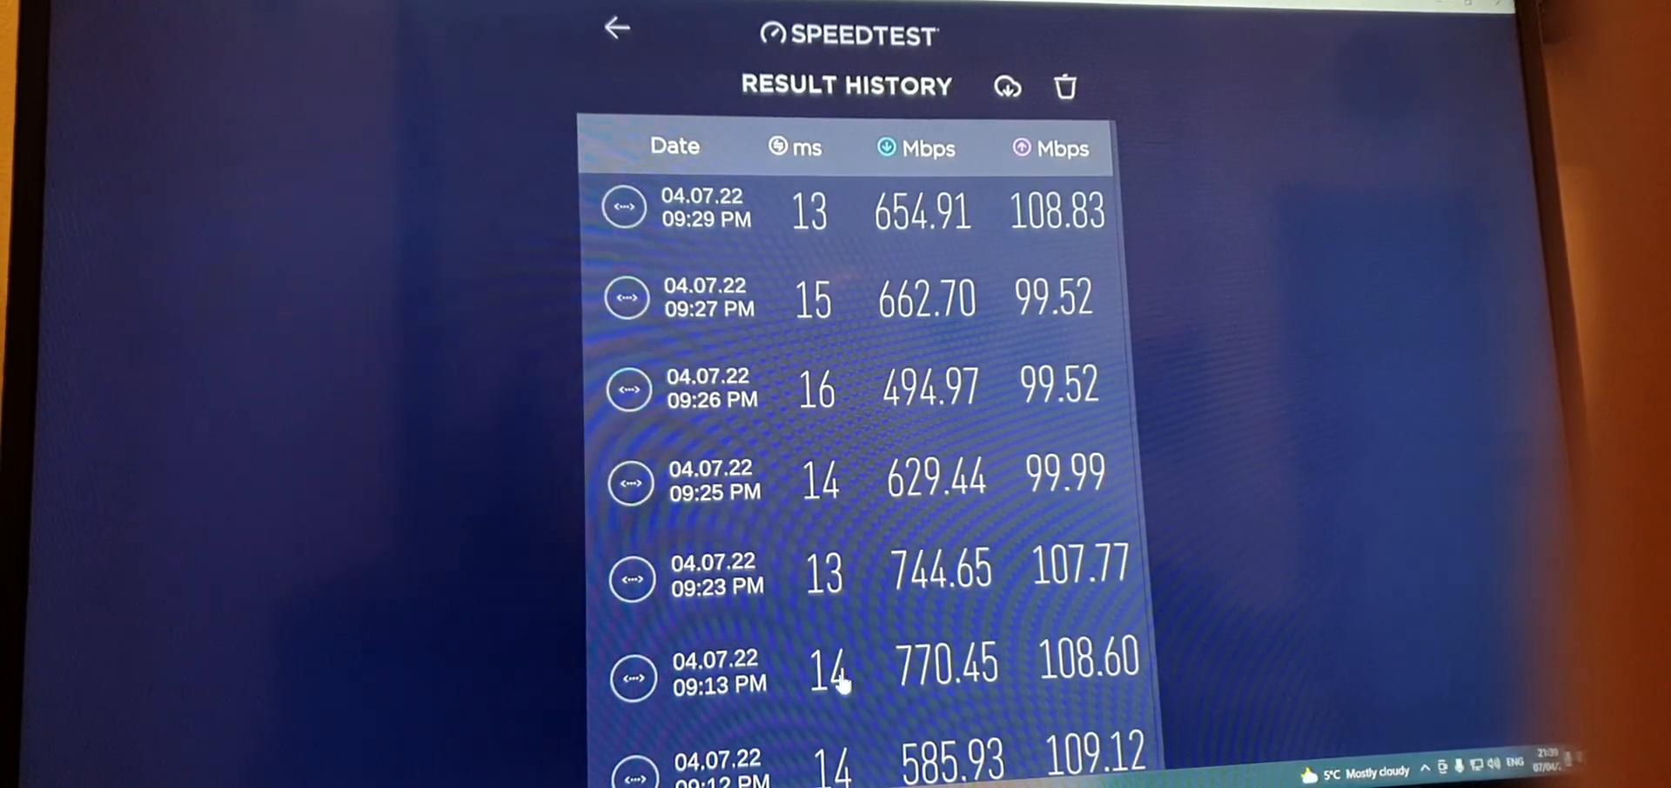
scroll("down", 3)
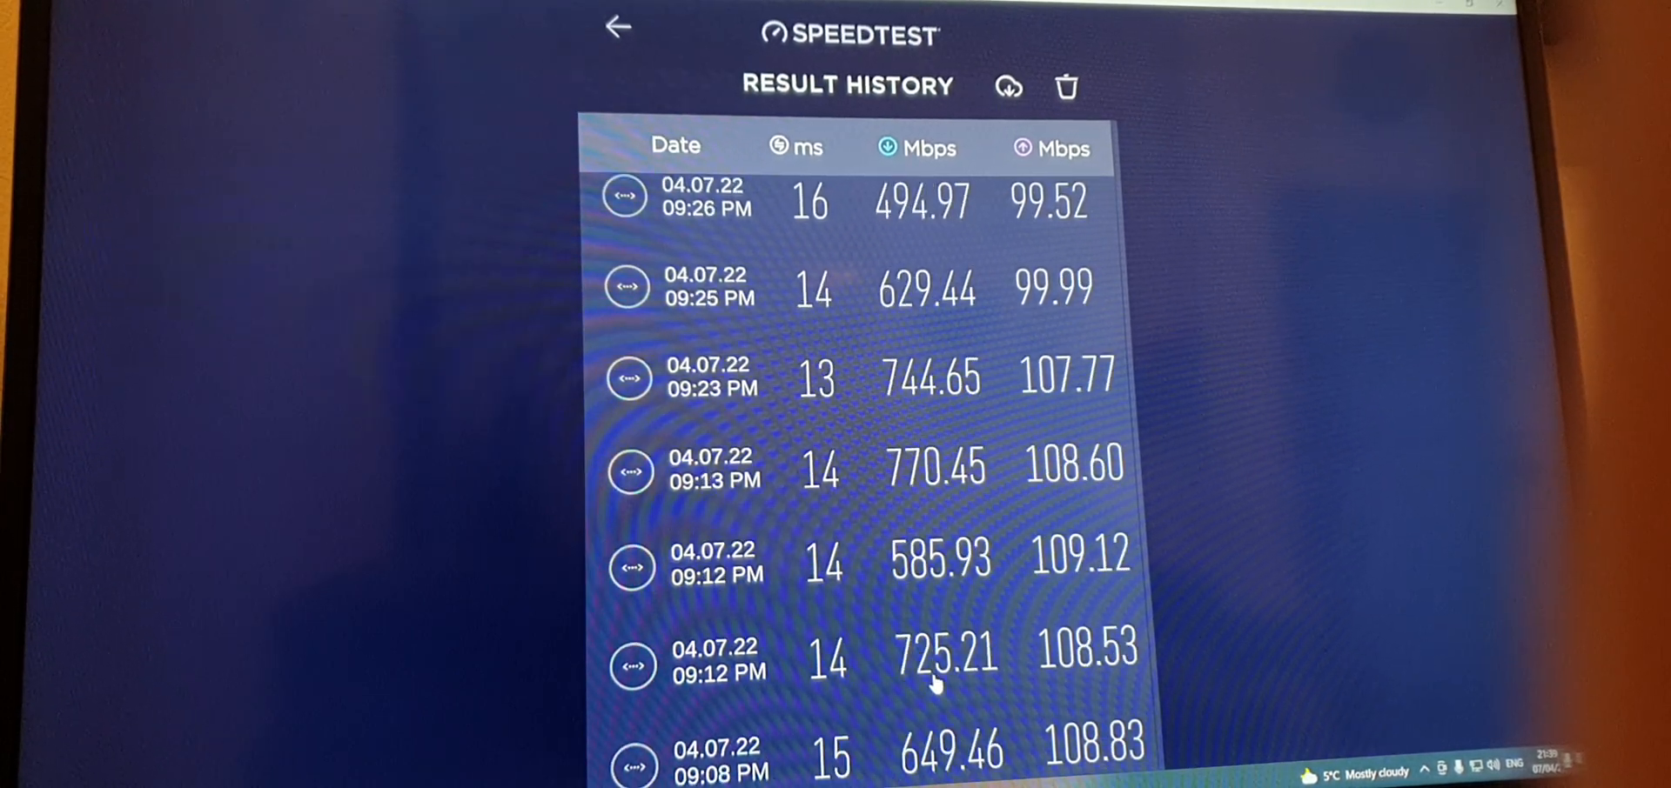
scroll("down", 3)
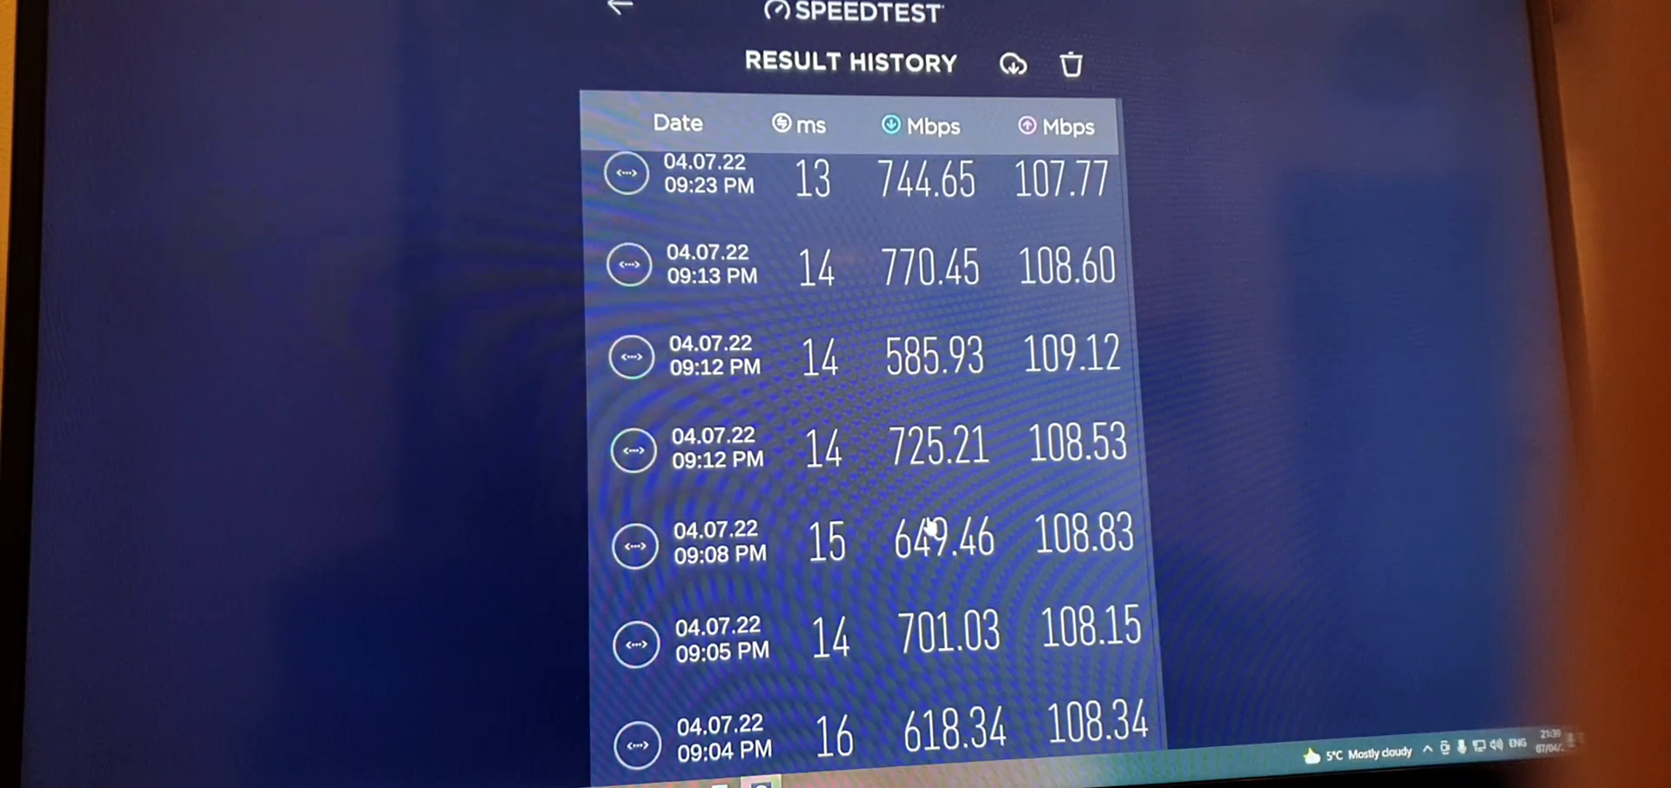
scroll("up", 3)
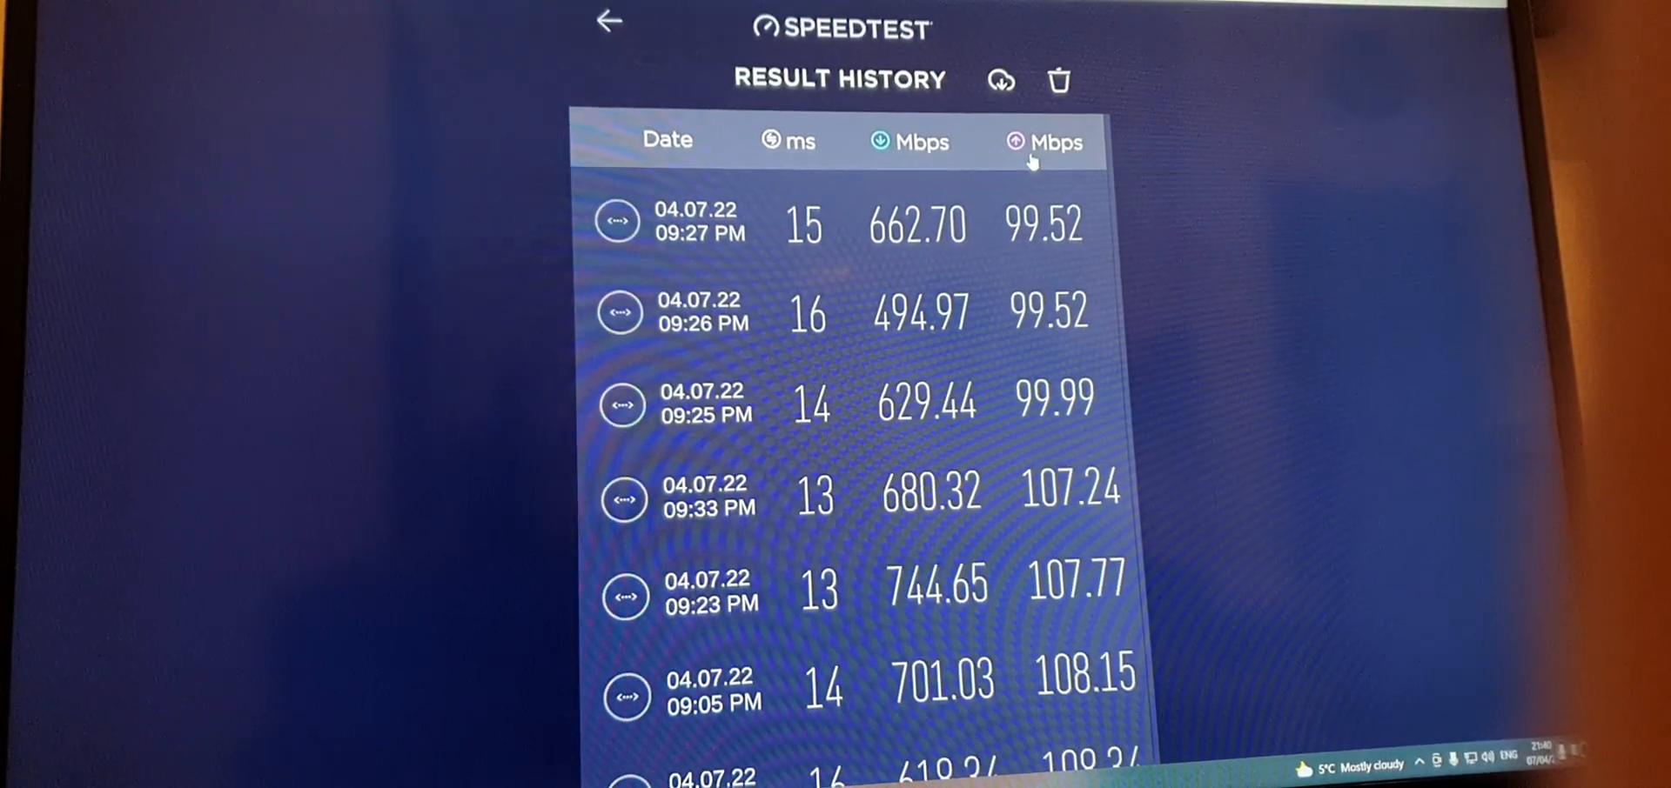
left_click(910, 144)
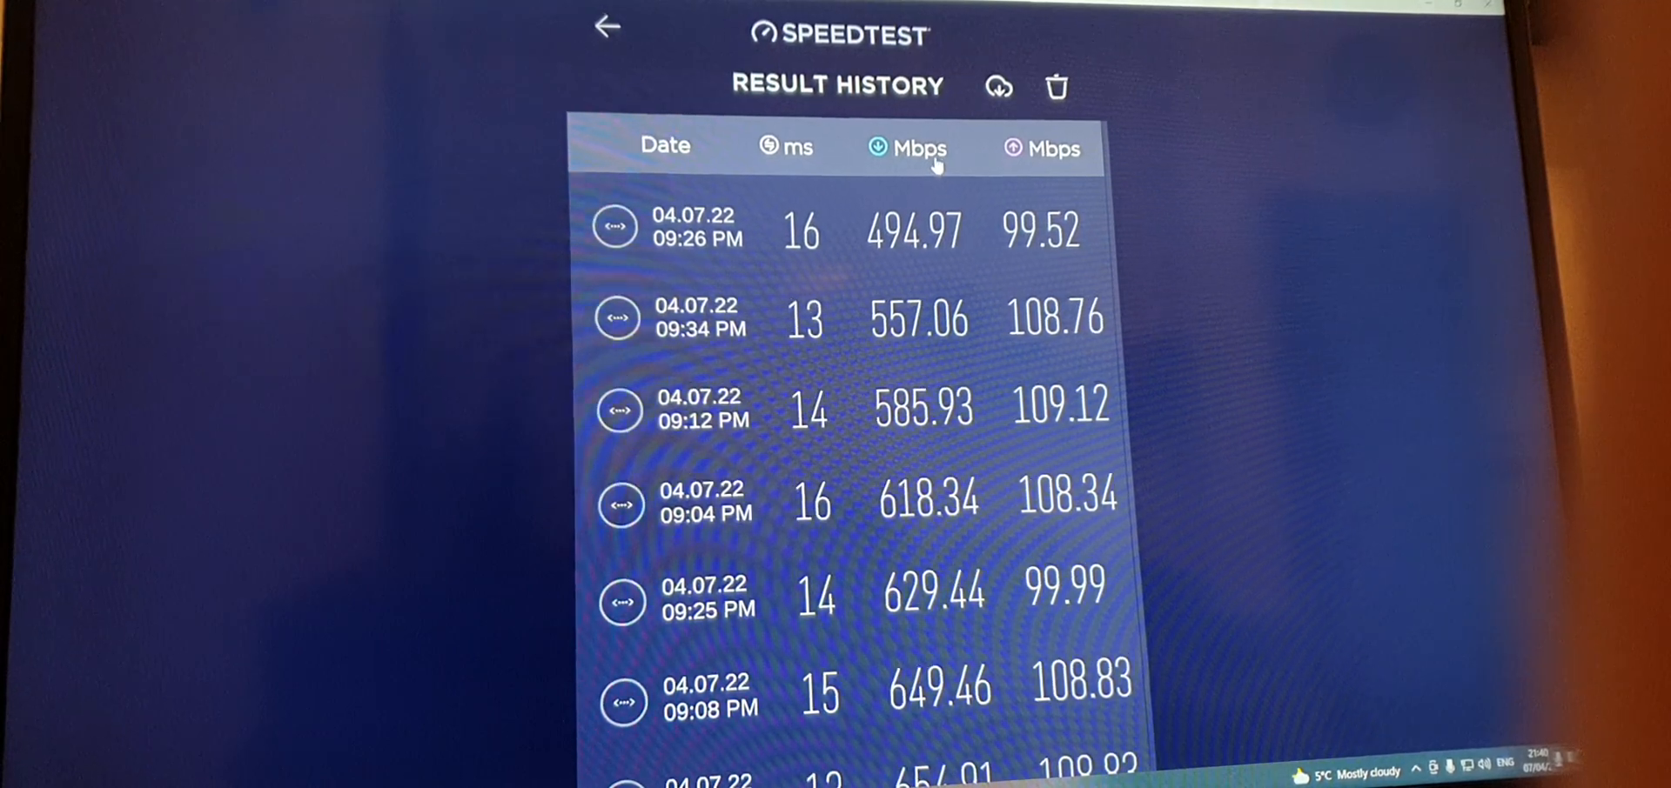